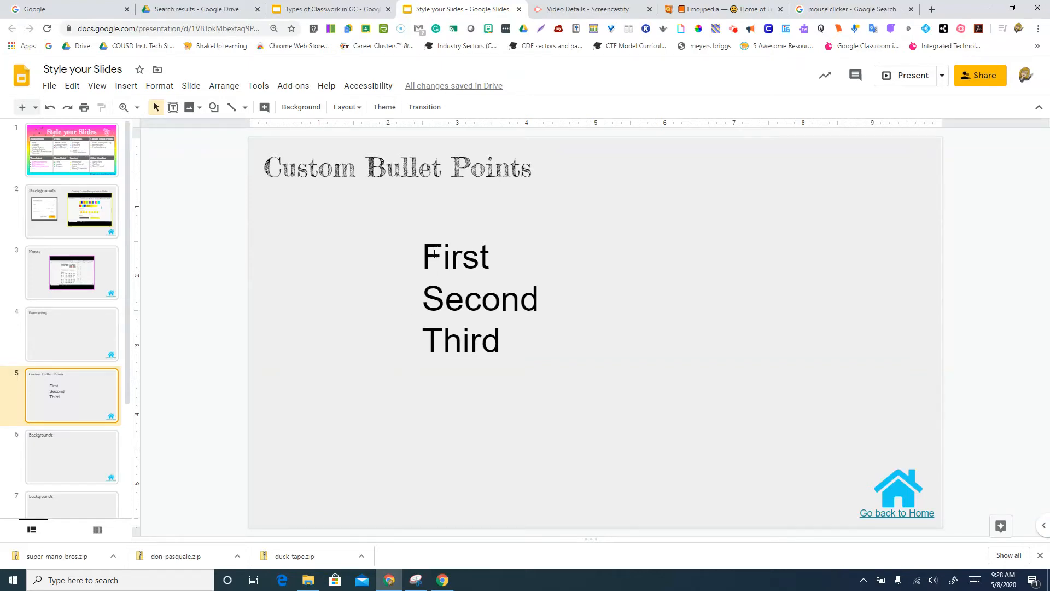
mouse_move(458, 261)
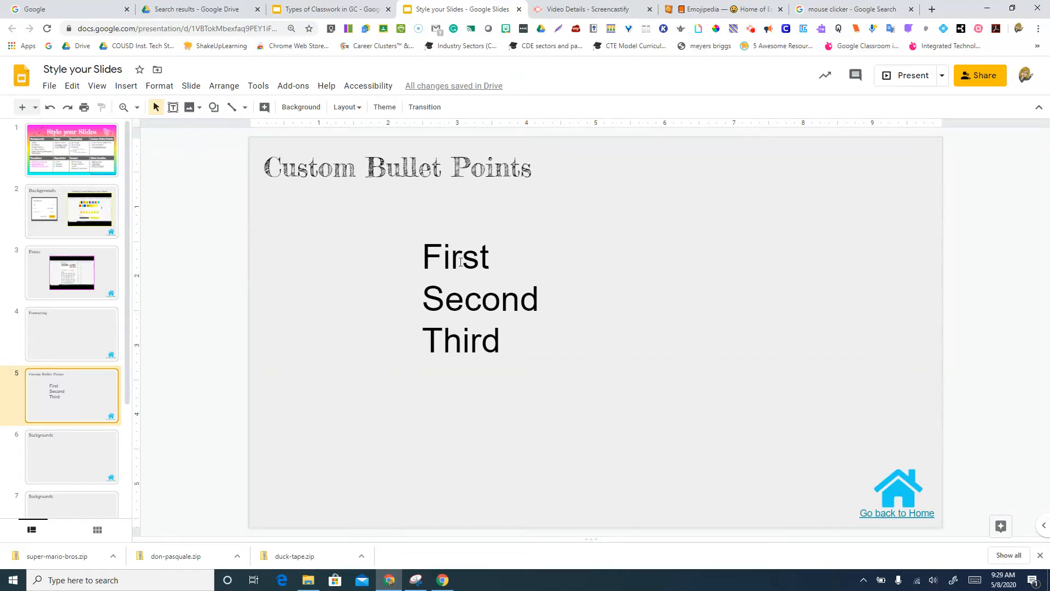
Turn the First/Second/Third lines into a bulleted list using the star preset
left_click(462, 260)
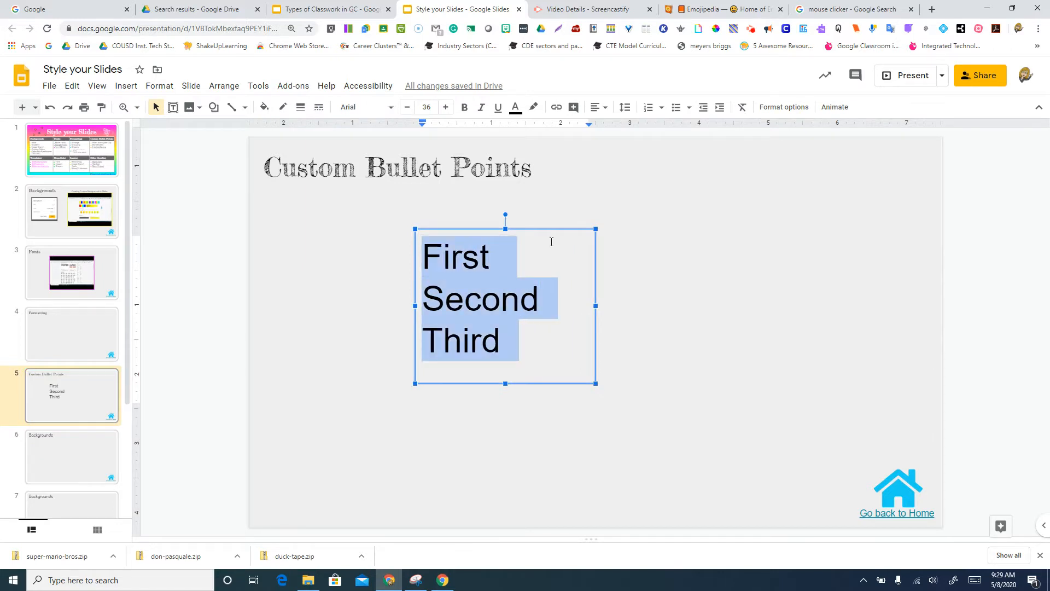
mouse_move(646, 107)
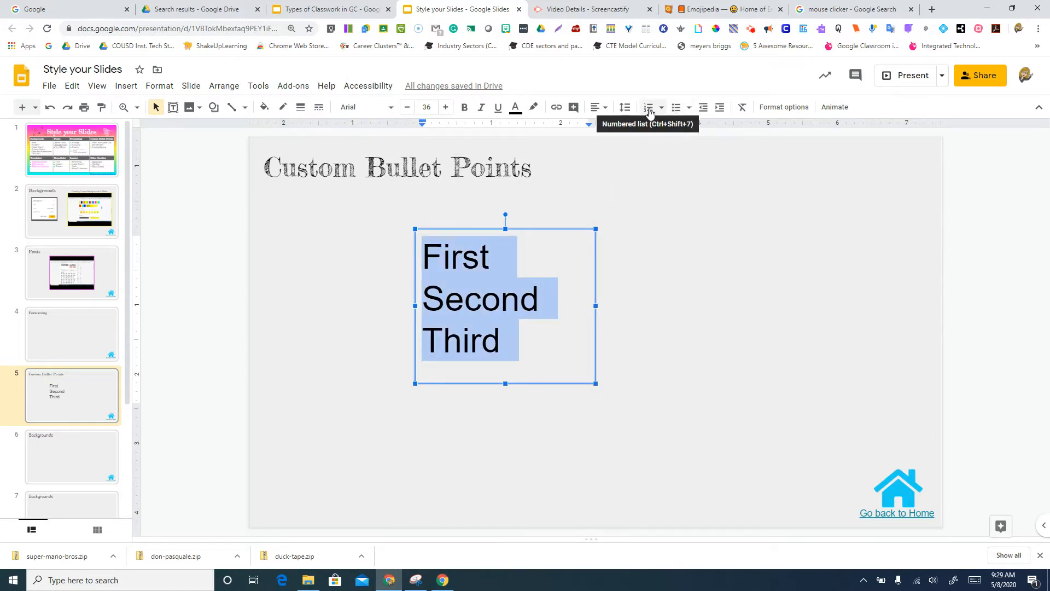
left_click(648, 108)
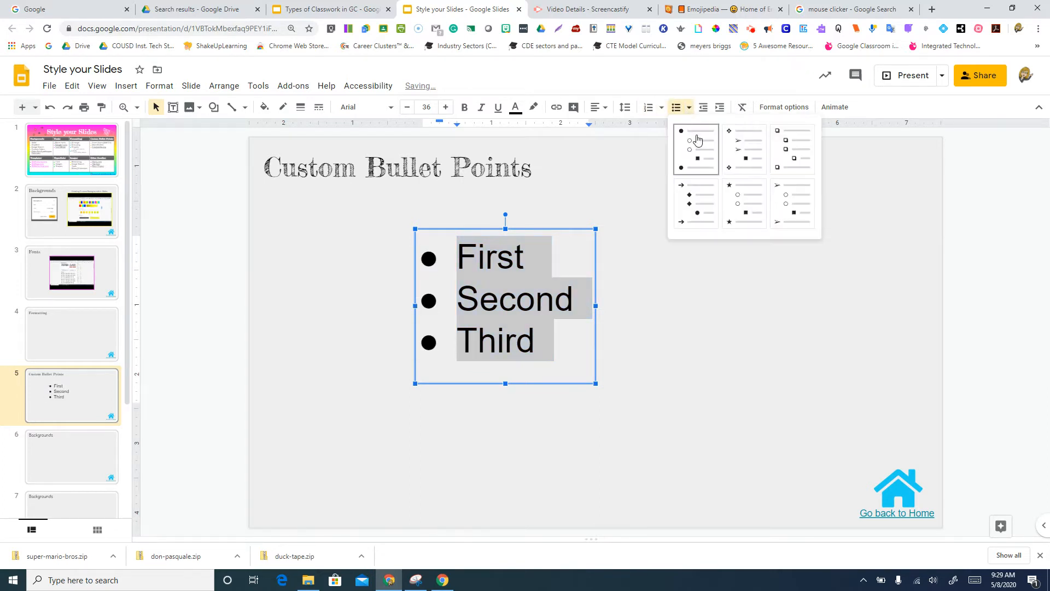
left_click(744, 186)
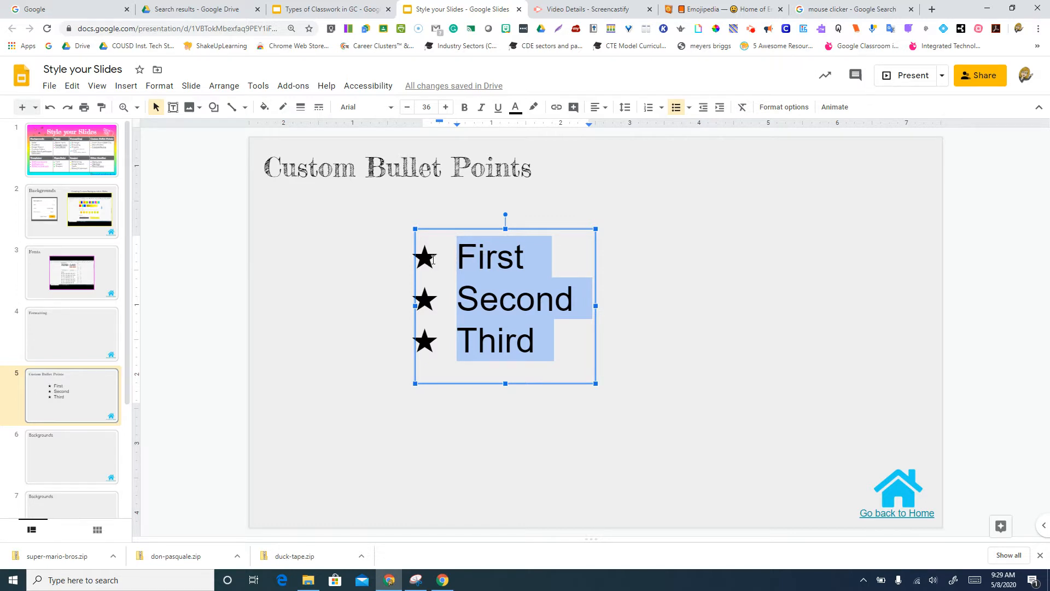
Select the star bullets of the list for further styling
left_click(474, 257)
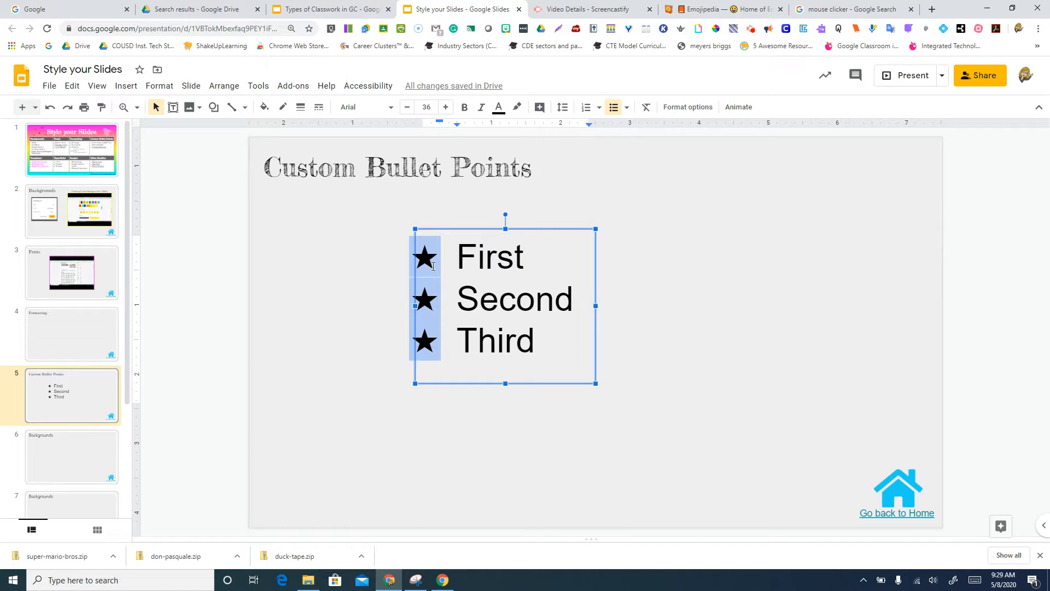
left_click(432, 264)
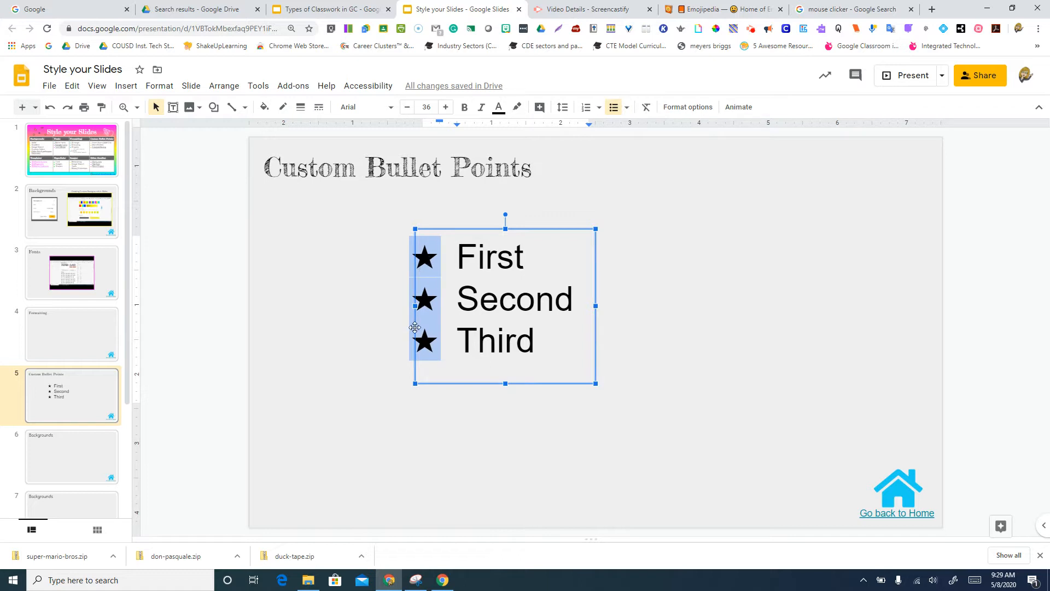
Colour the star bullets blue, leaving the list text black
left_click(499, 107)
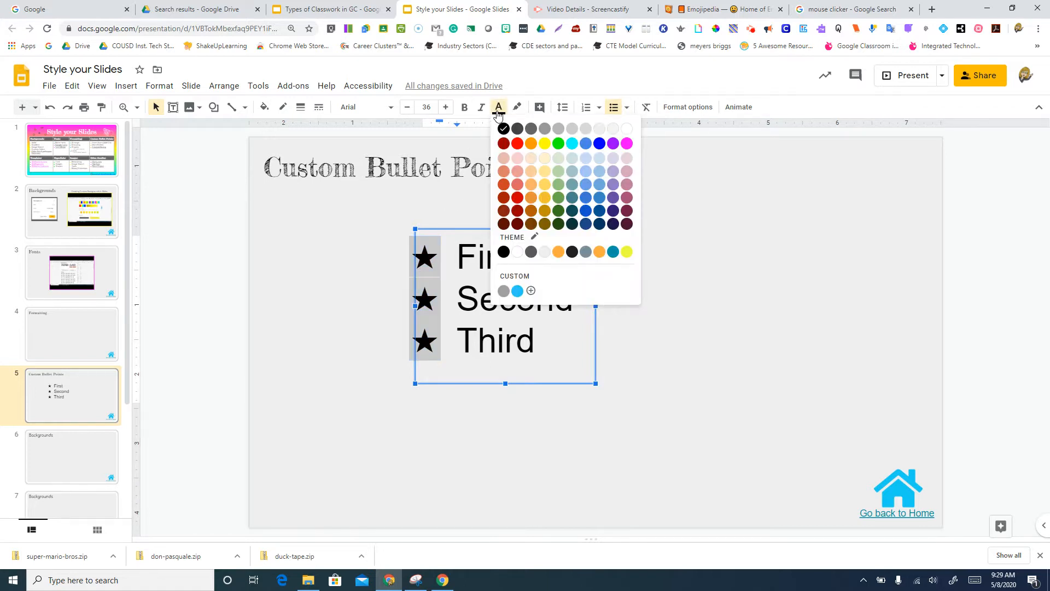
mouse_move(599, 144)
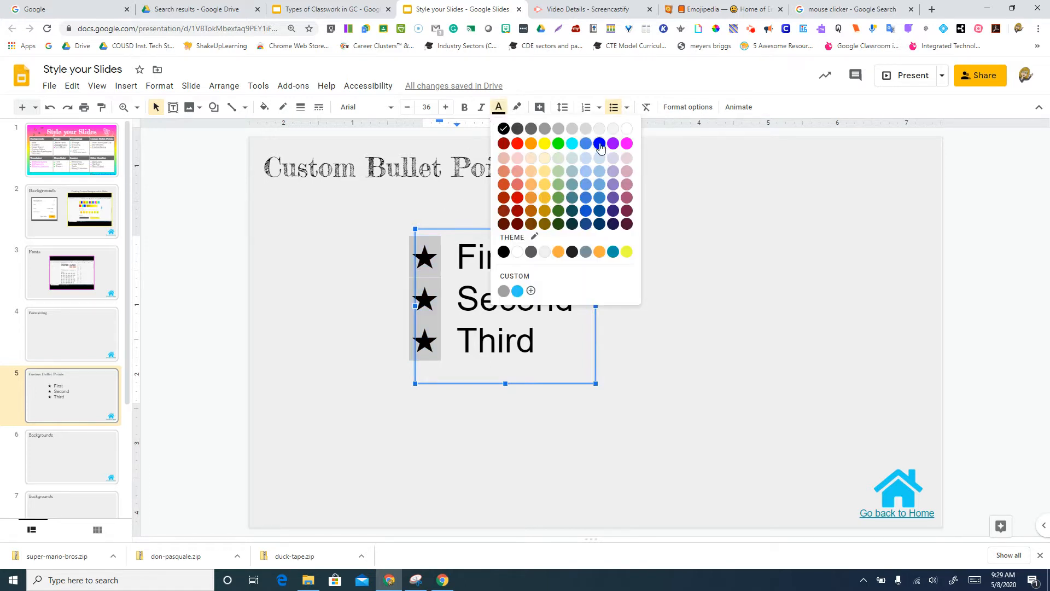
left_click(599, 142)
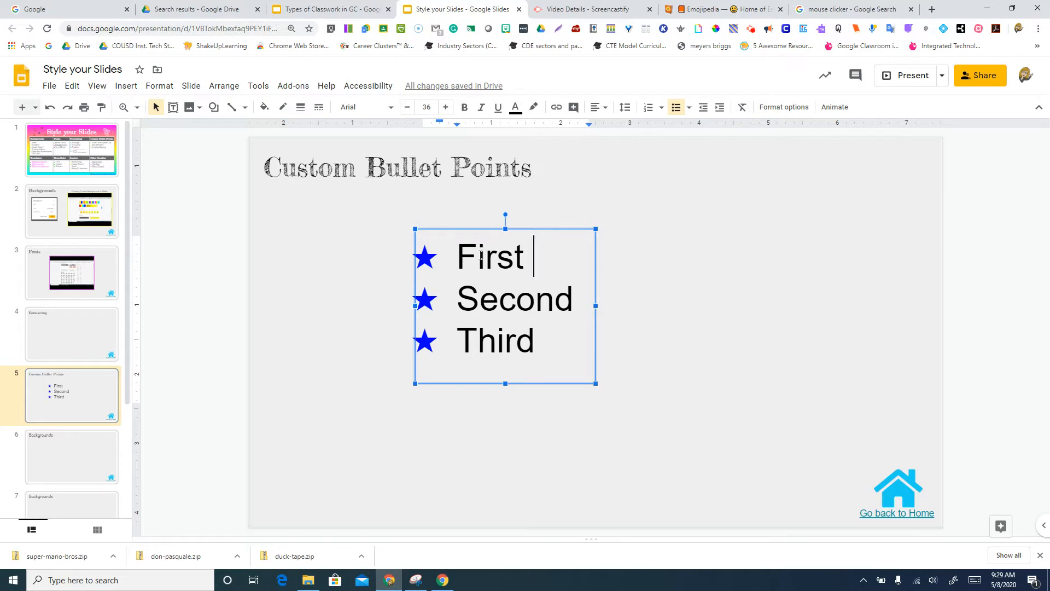
mouse_move(445, 262)
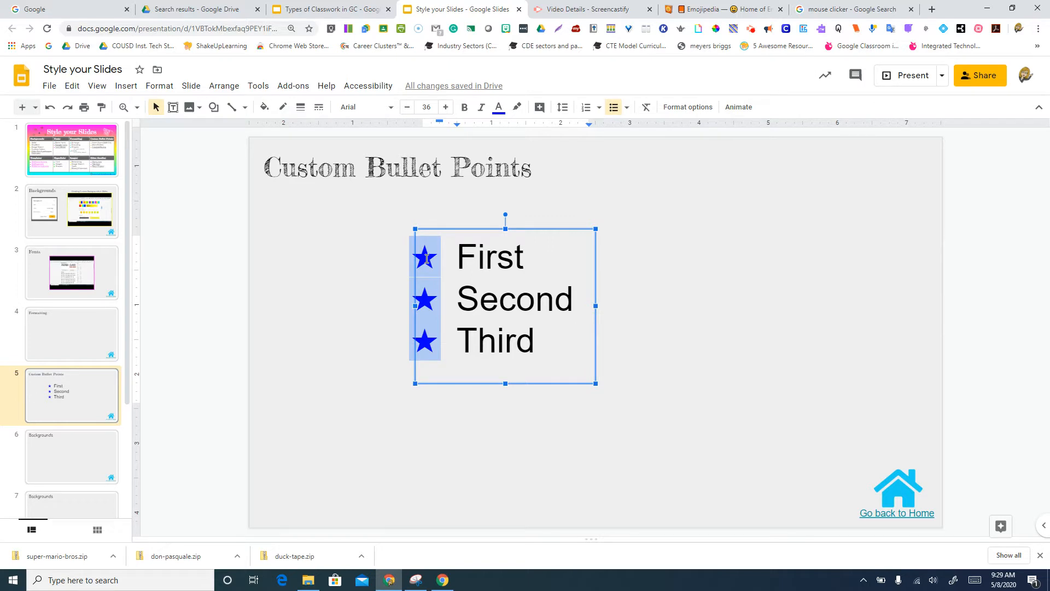
mouse_move(628, 114)
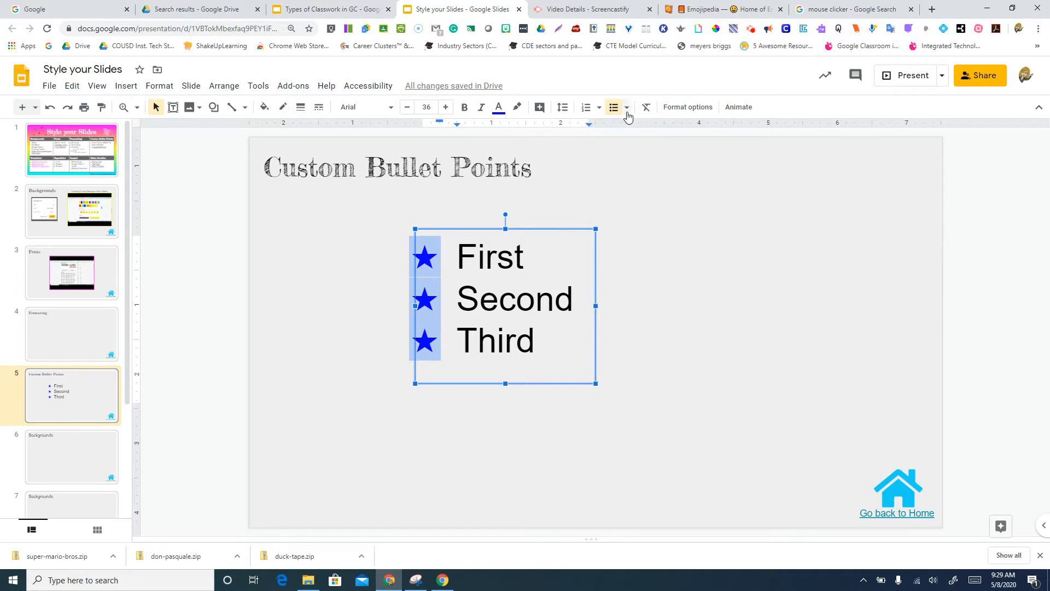
left_click(626, 107)
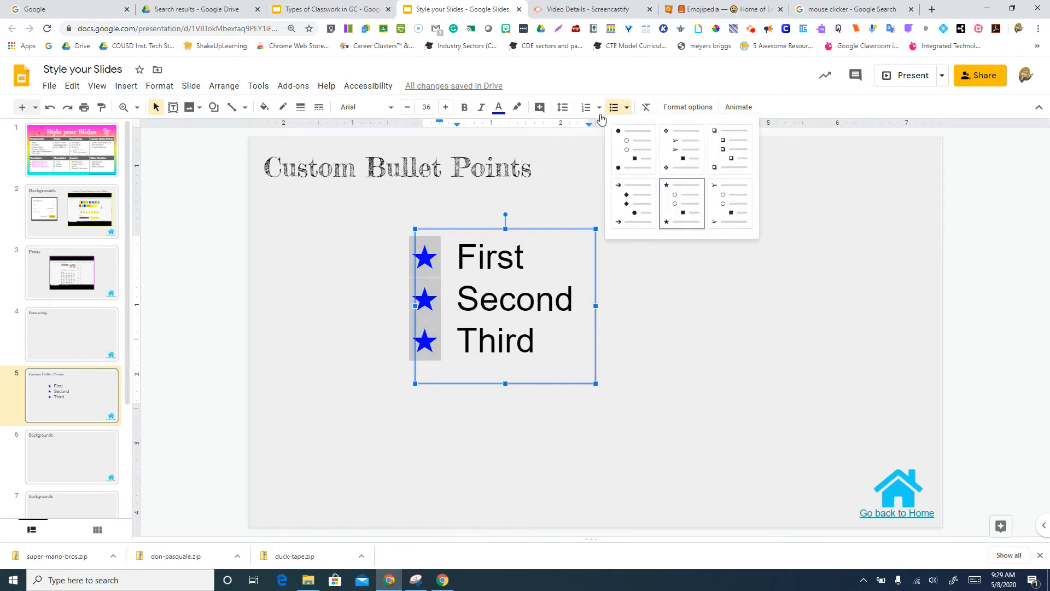
left_click(595, 107)
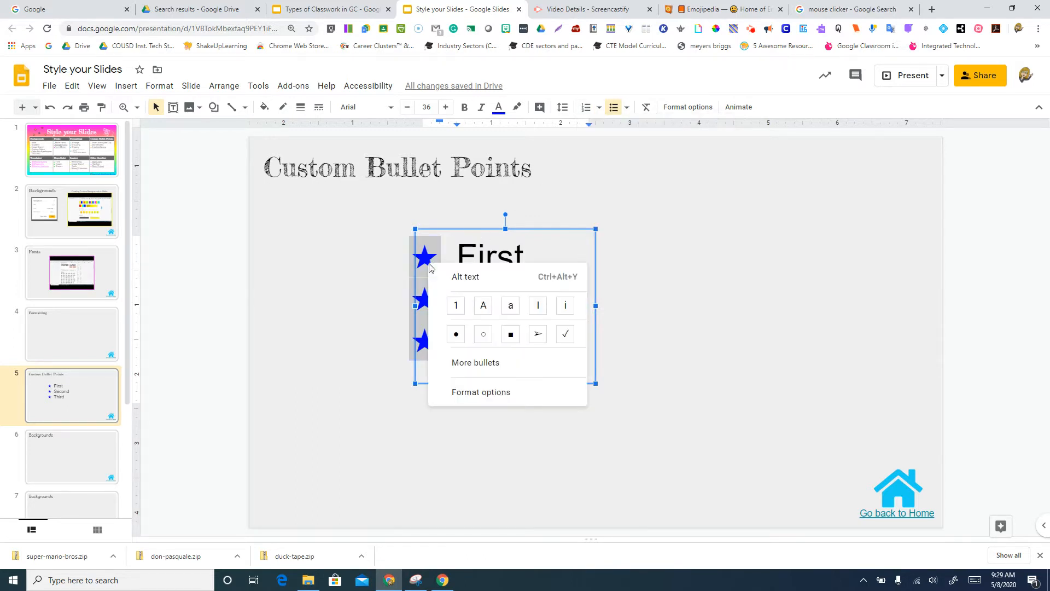
mouse_move(366, 261)
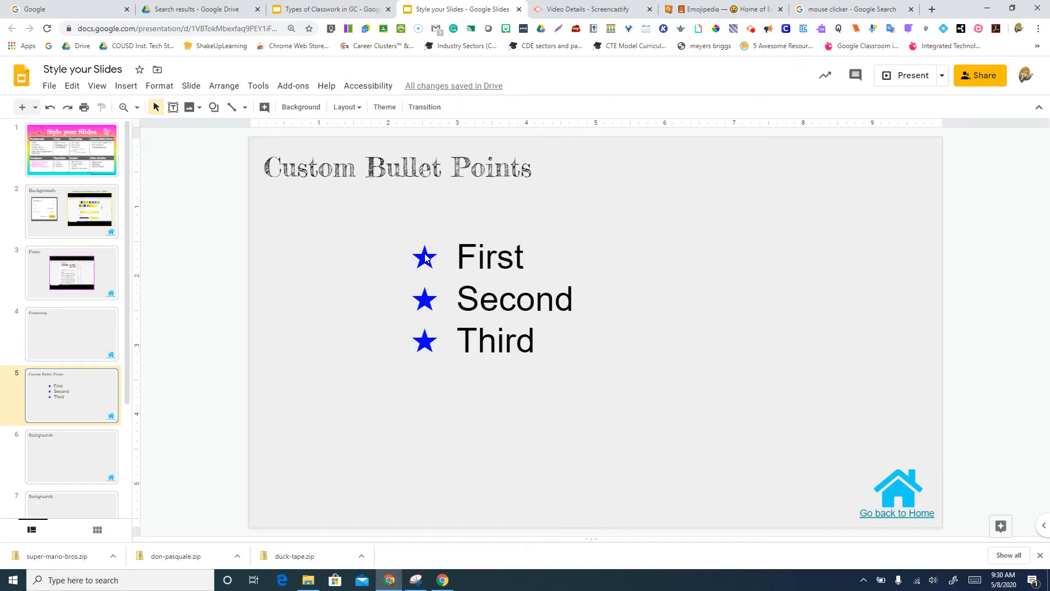
left_click(626, 107)
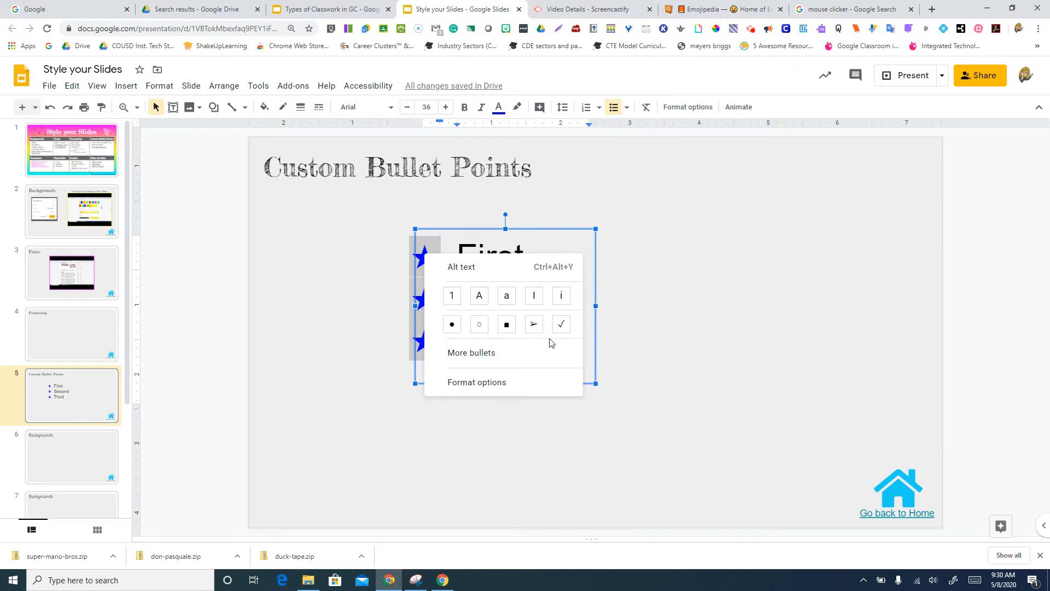
mouse_move(485, 353)
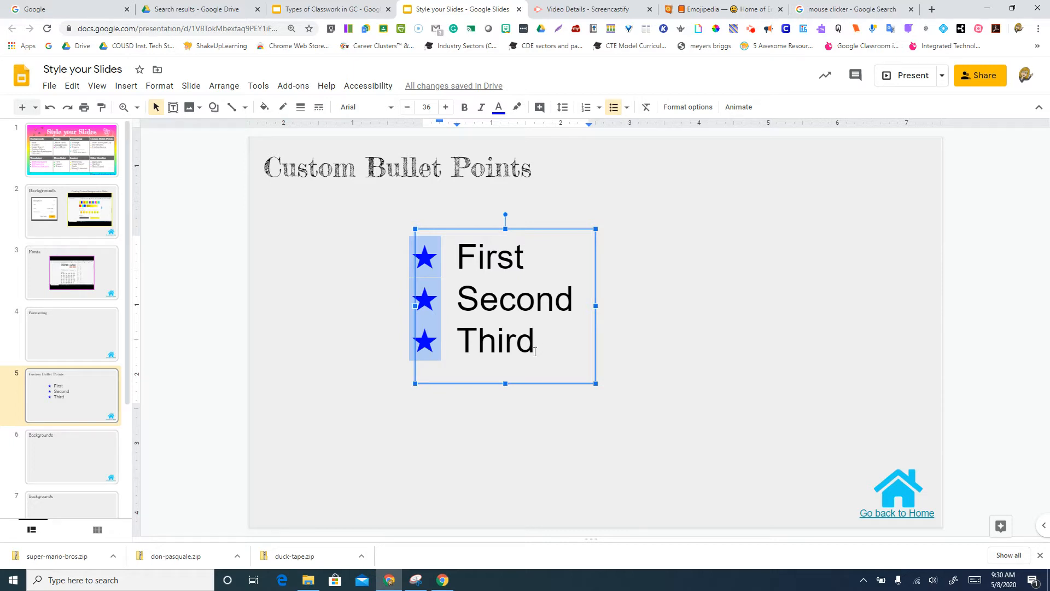
mouse_move(473, 338)
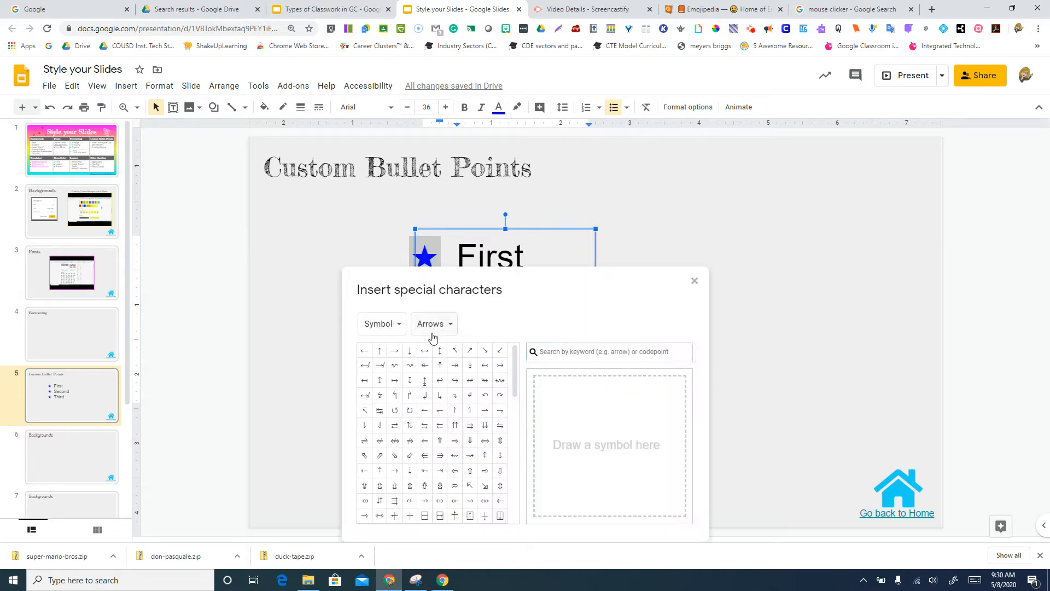
Switch the special-characters picker to the Emoji category
scroll("down", 3)
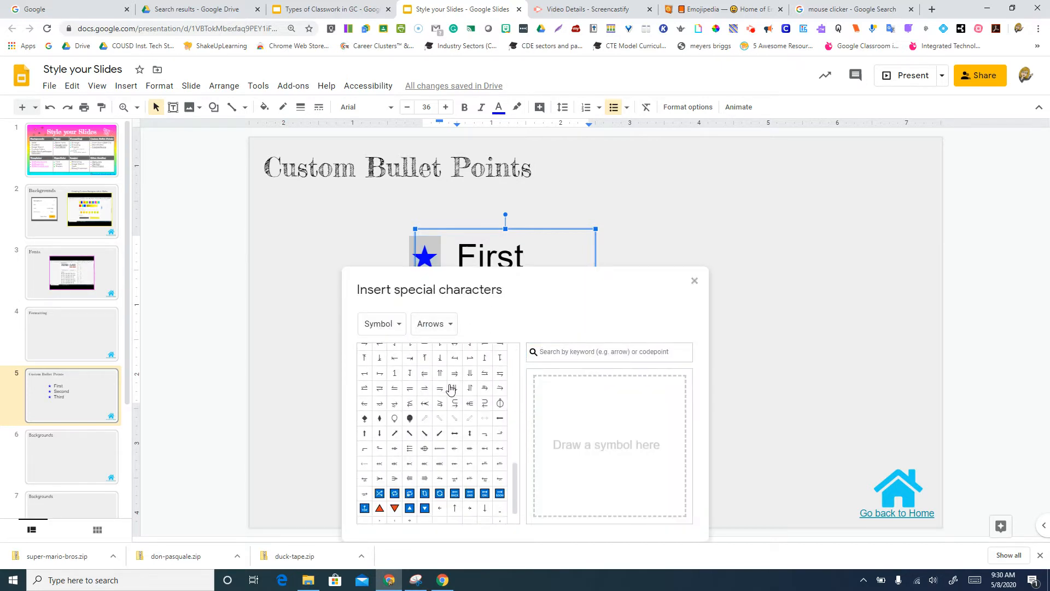
left_click(381, 324)
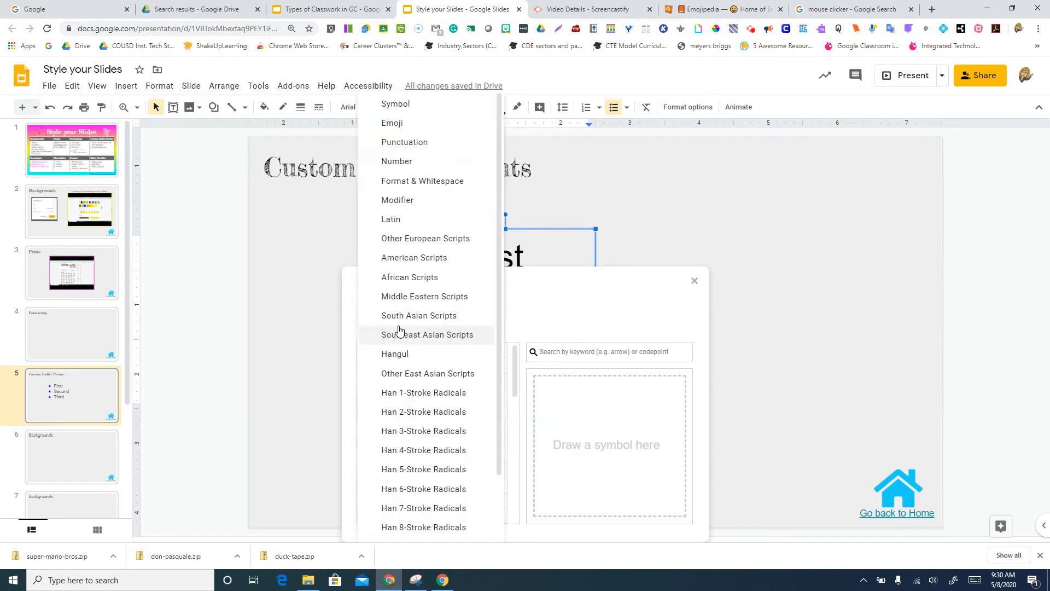
mouse_move(395, 122)
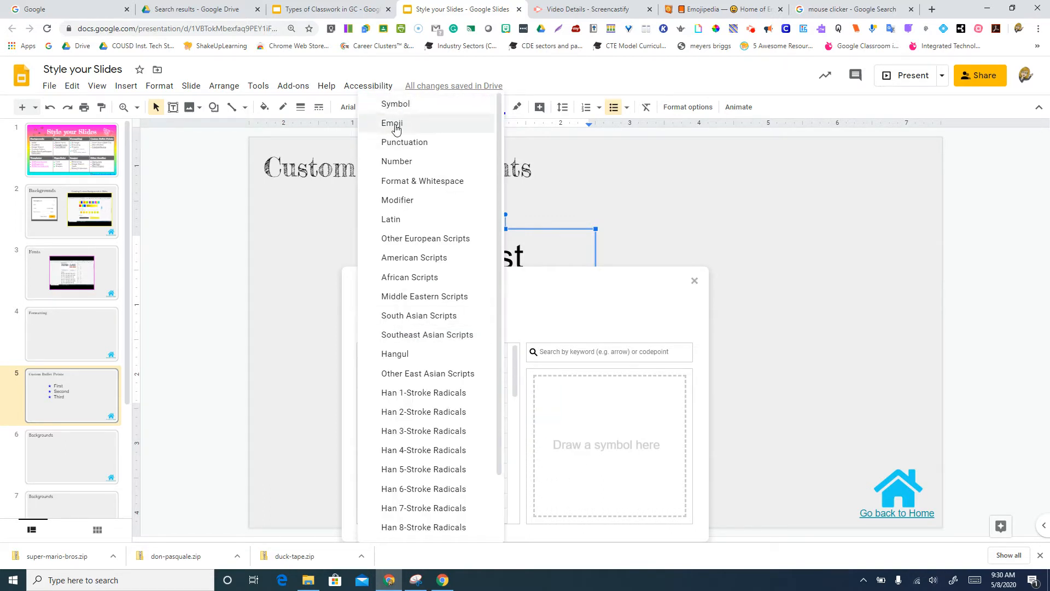
mouse_move(395, 104)
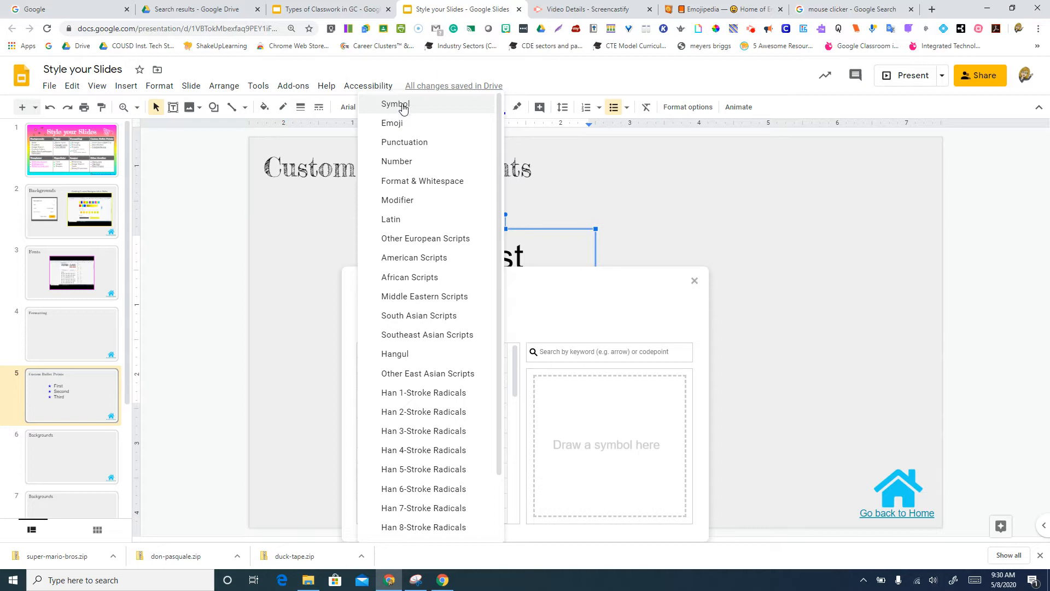
mouse_move(392, 127)
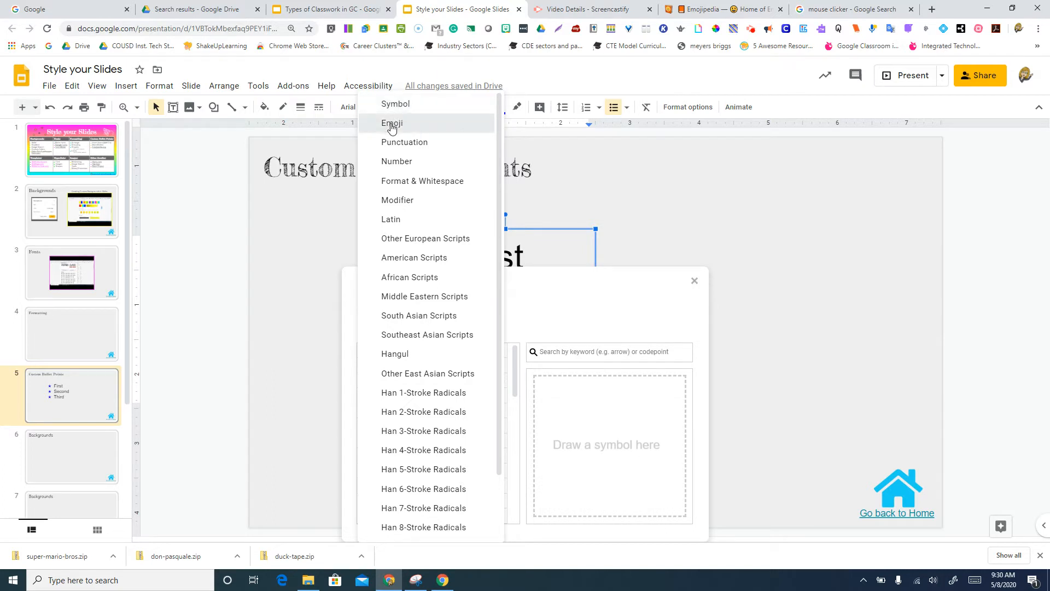
left_click(392, 124)
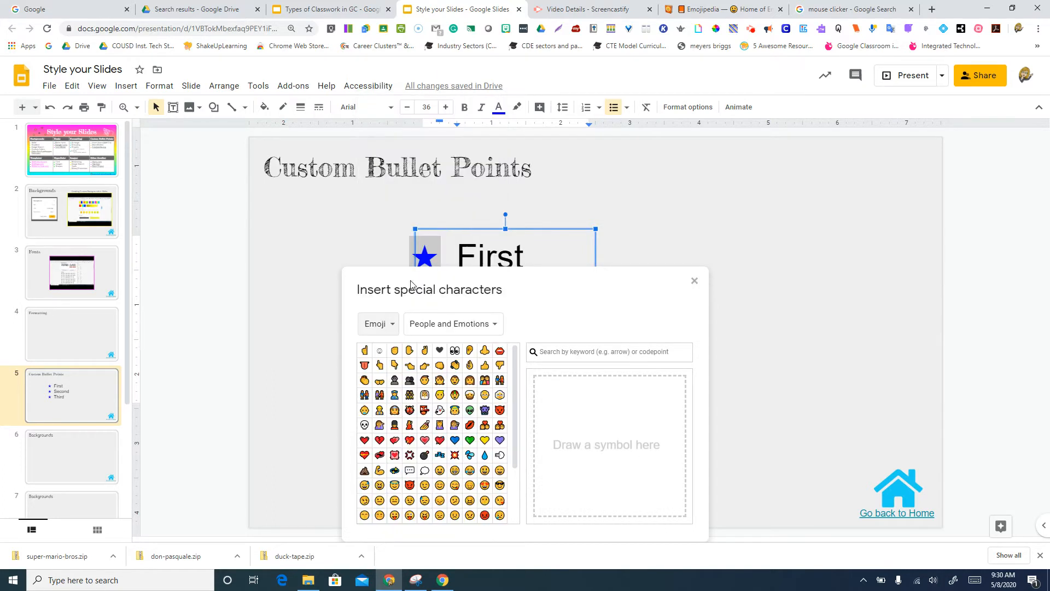
Browse the emoji grid and set the bomb emoji as the first bullet
scroll("down", 3)
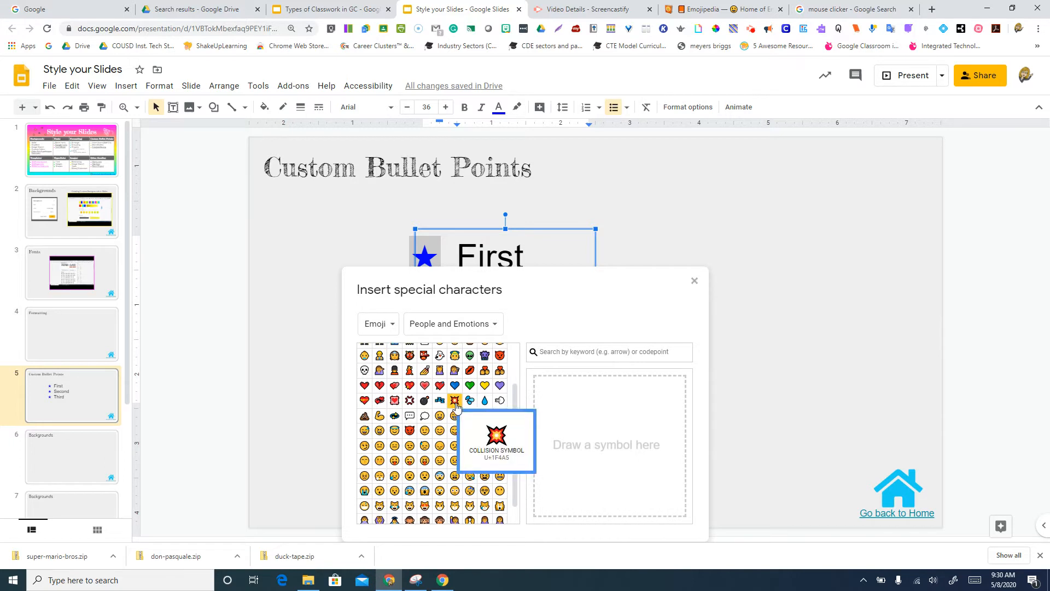
mouse_move(466, 392)
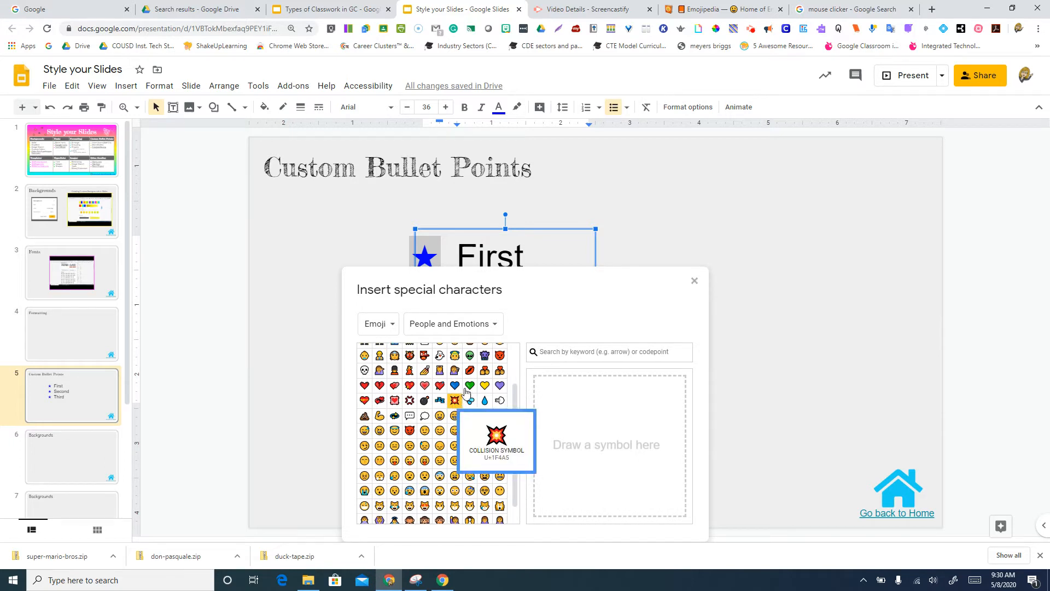
mouse_move(485, 400)
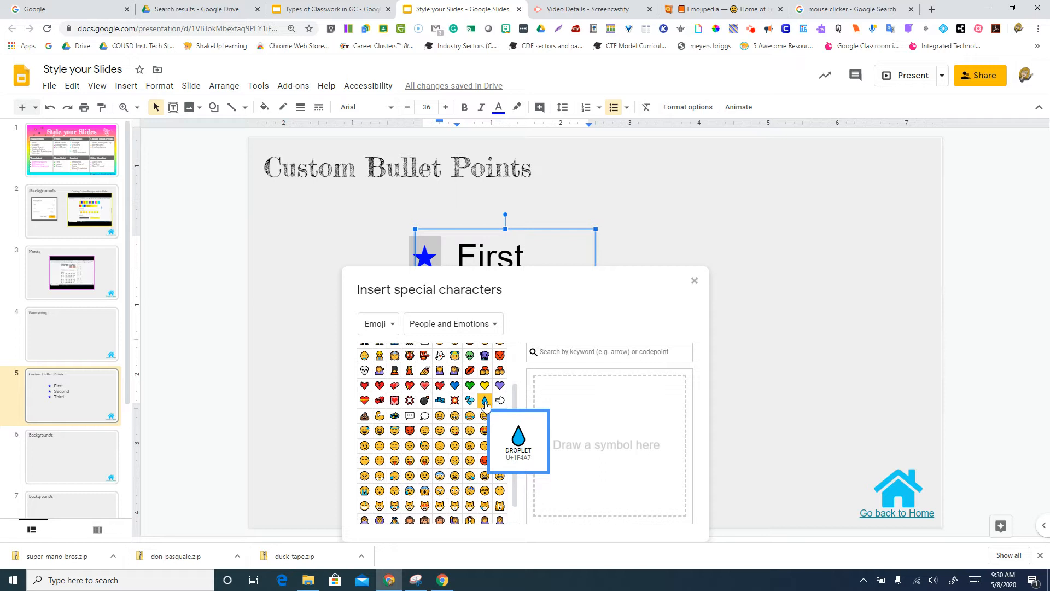
mouse_move(470, 416)
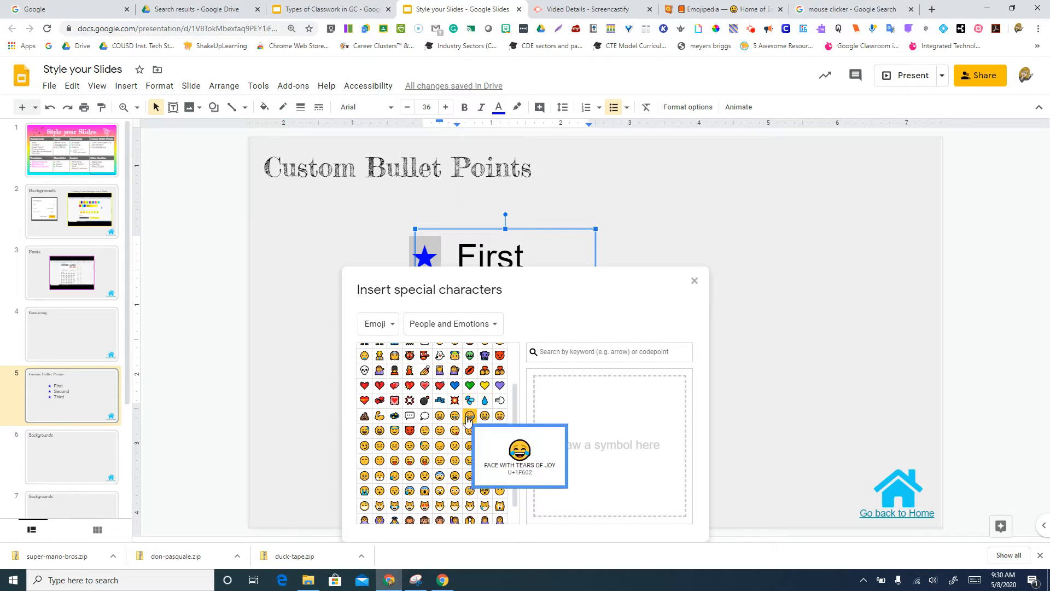
mouse_move(484, 401)
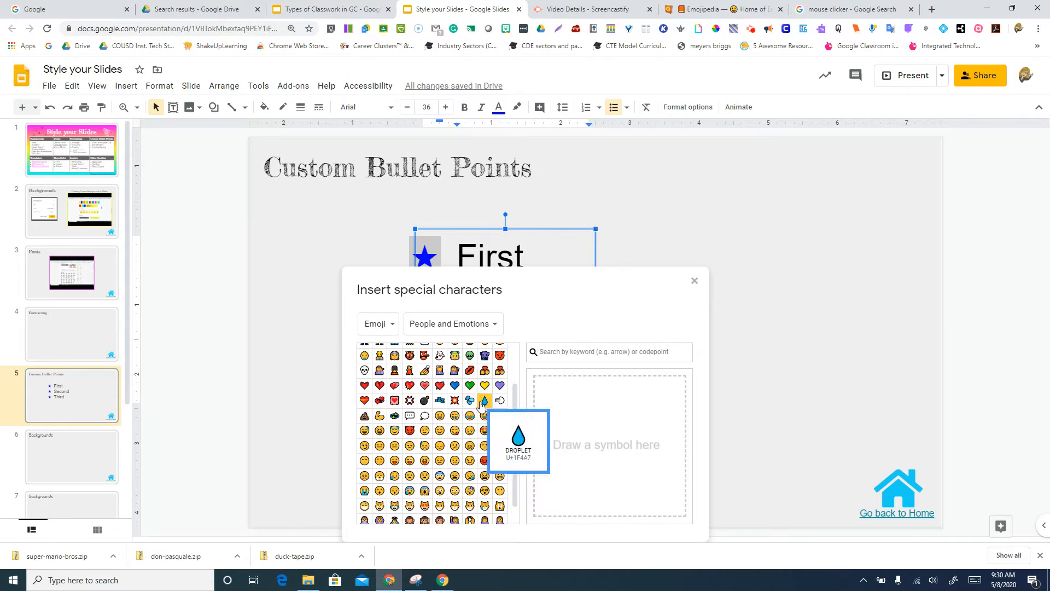
mouse_move(454, 400)
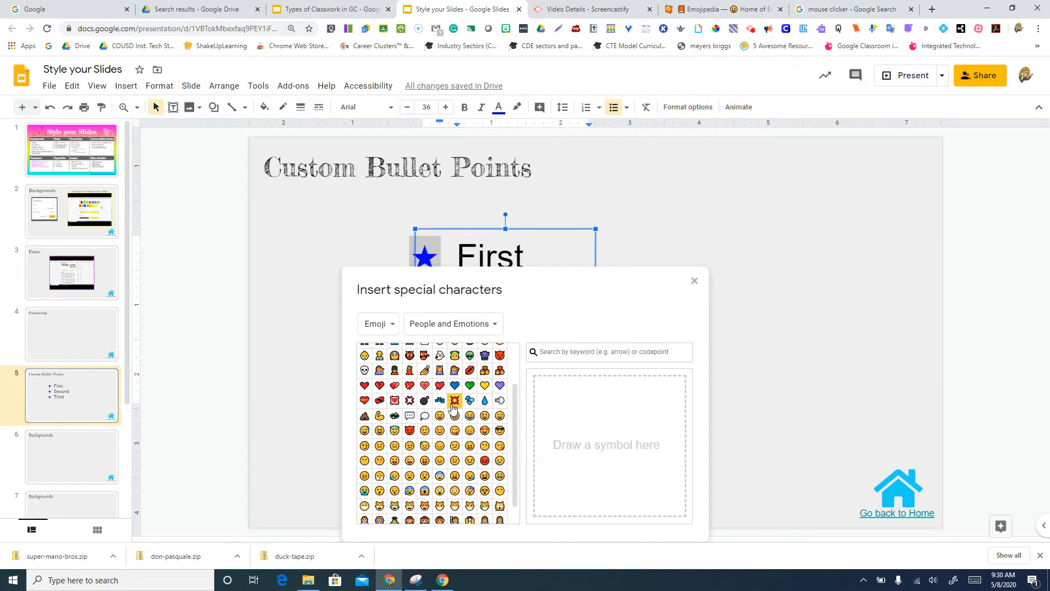
scroll("up", 3)
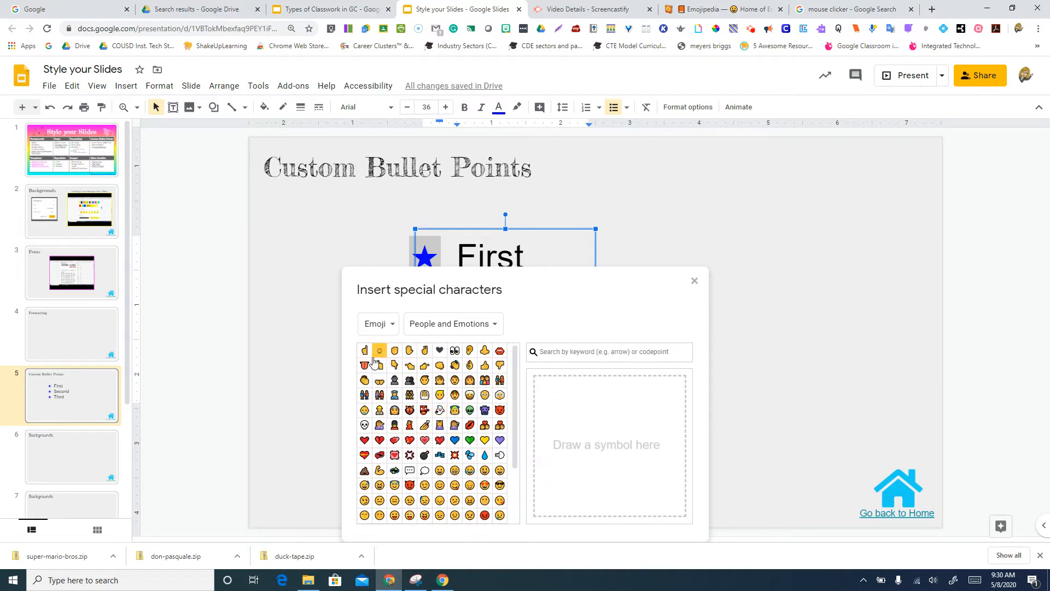
mouse_move(439, 365)
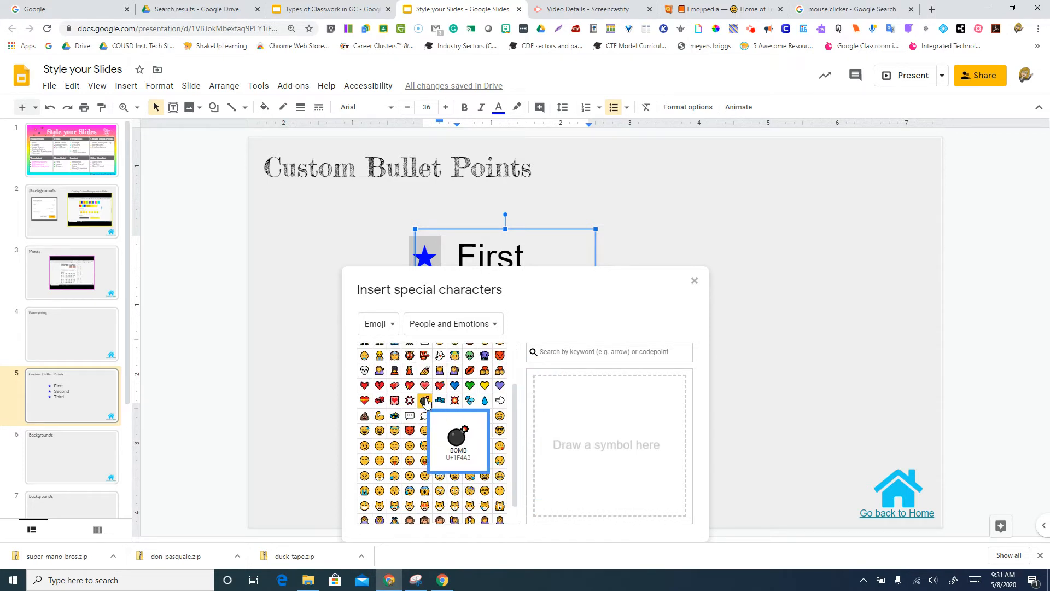
left_click(427, 400)
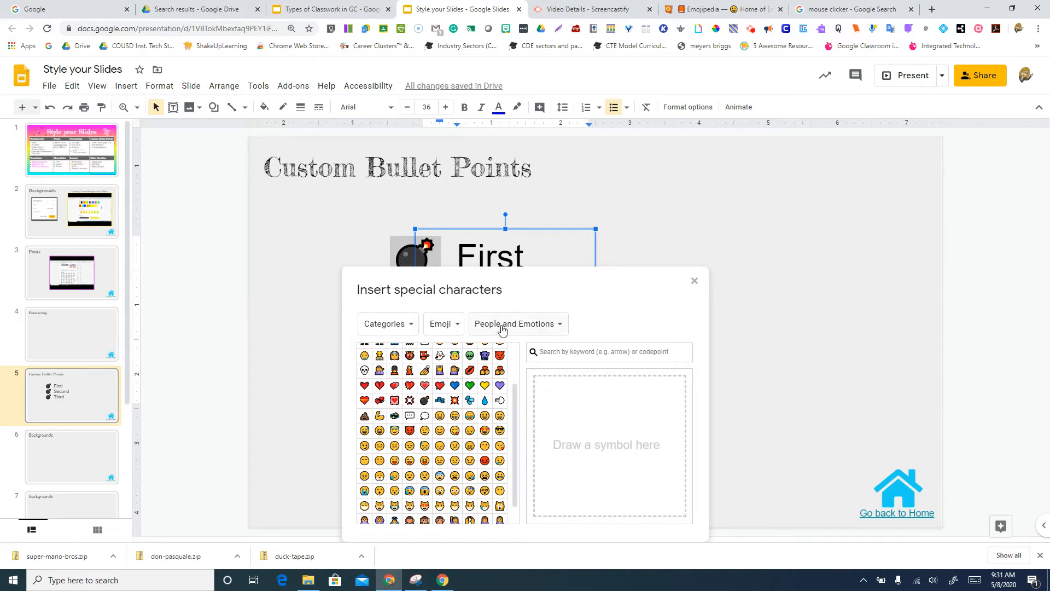
Search the characters for pear and apply the pear emoji as all three bullets
left_click(608, 351)
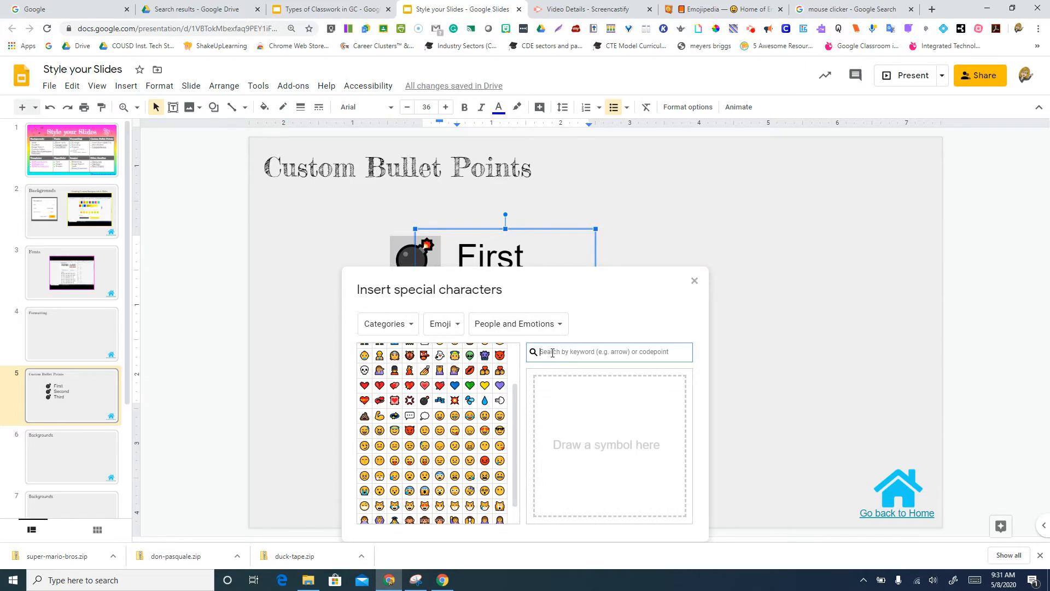
type("peal")
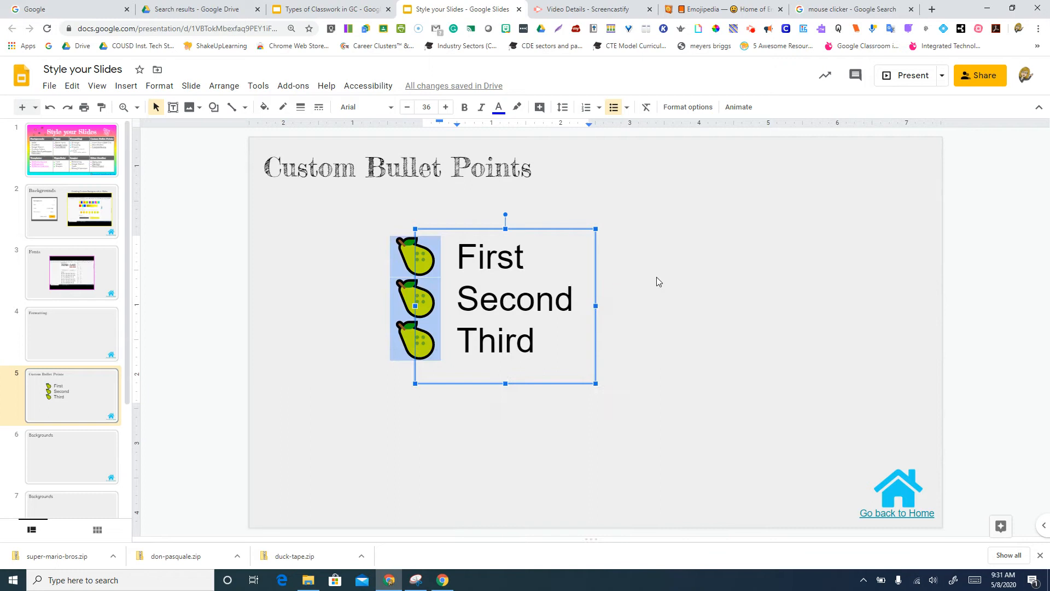
left_click(659, 281)
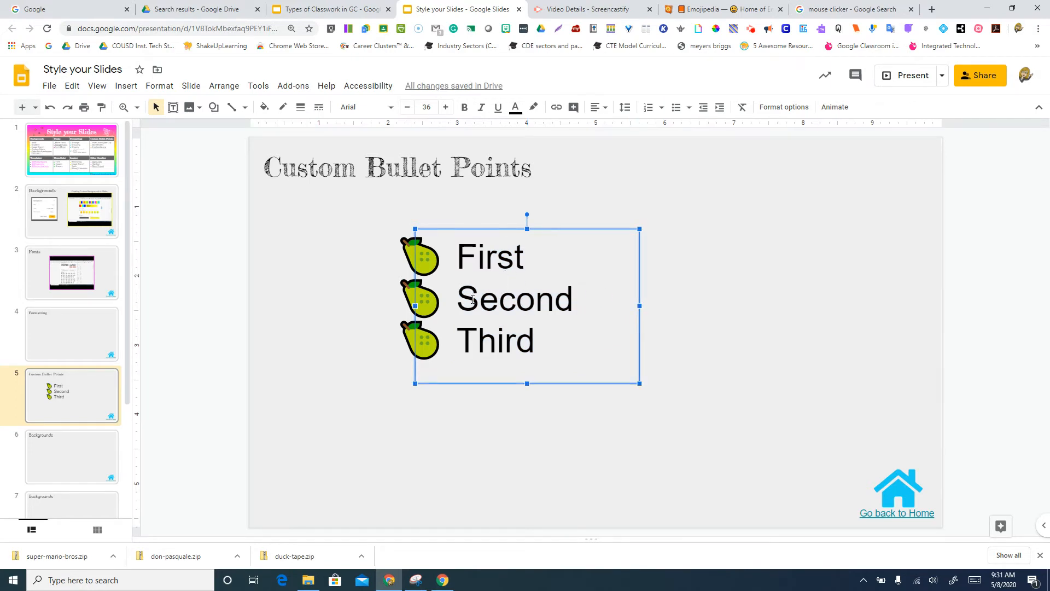
mouse_move(692, 121)
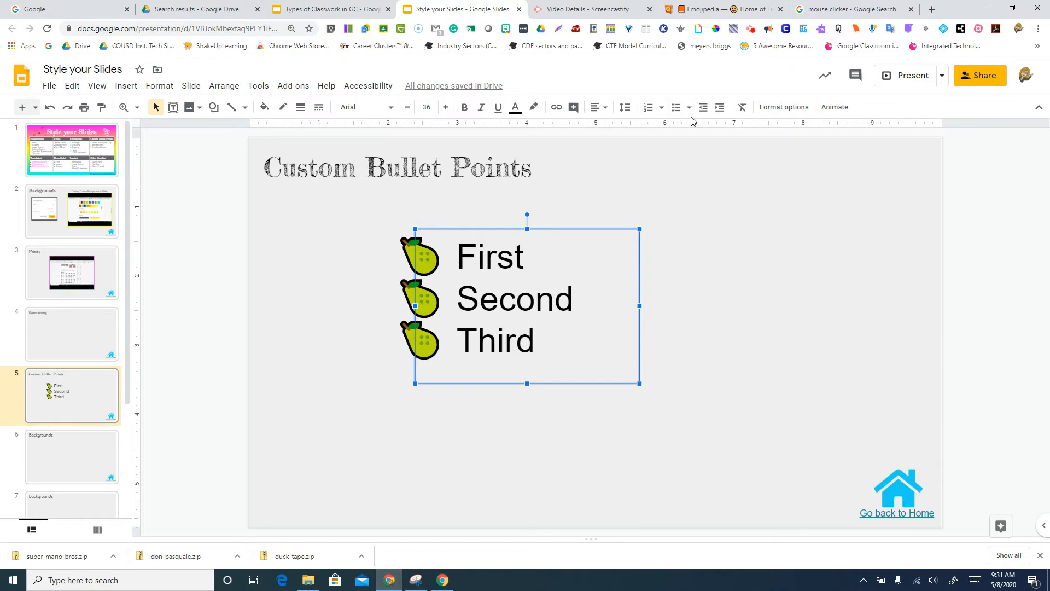
left_click(689, 107)
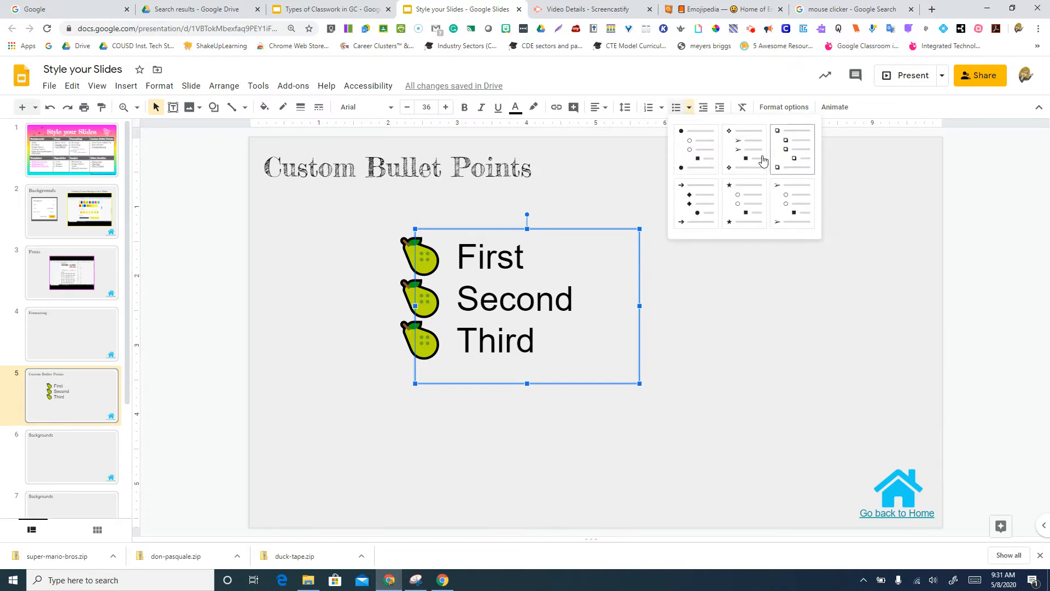
mouse_move(428, 263)
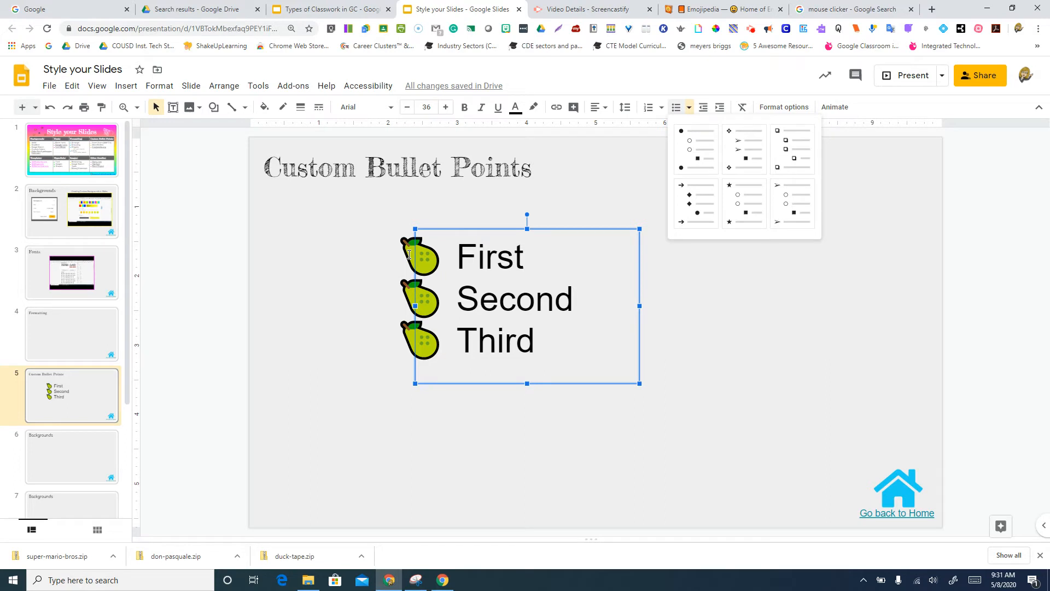
mouse_move(522, 184)
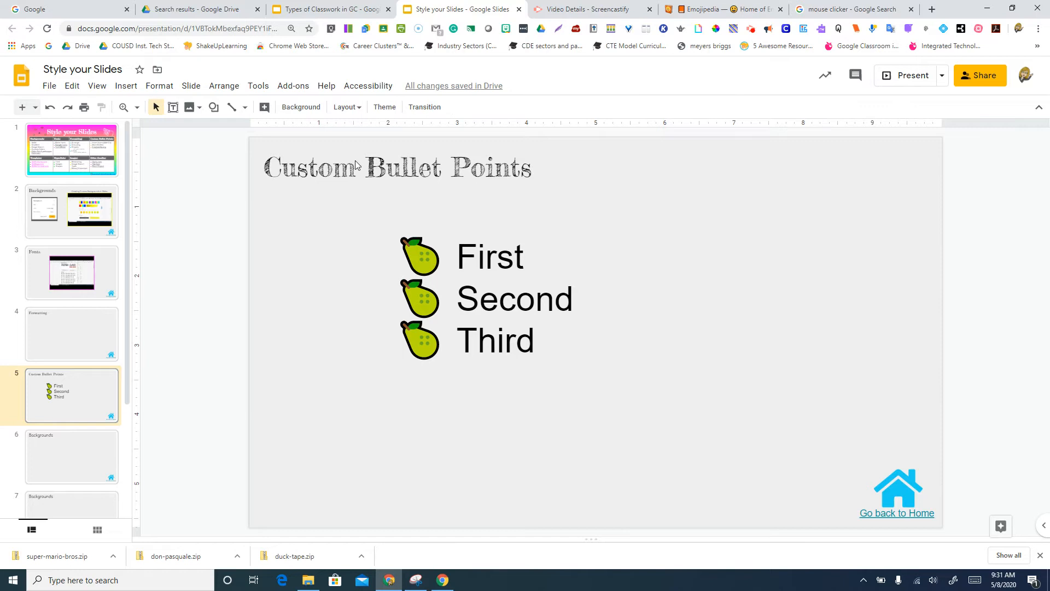
Browse the G Suite Marketplace via Get add-ons, close it and reopen the Add-ons menu
left_click(293, 86)
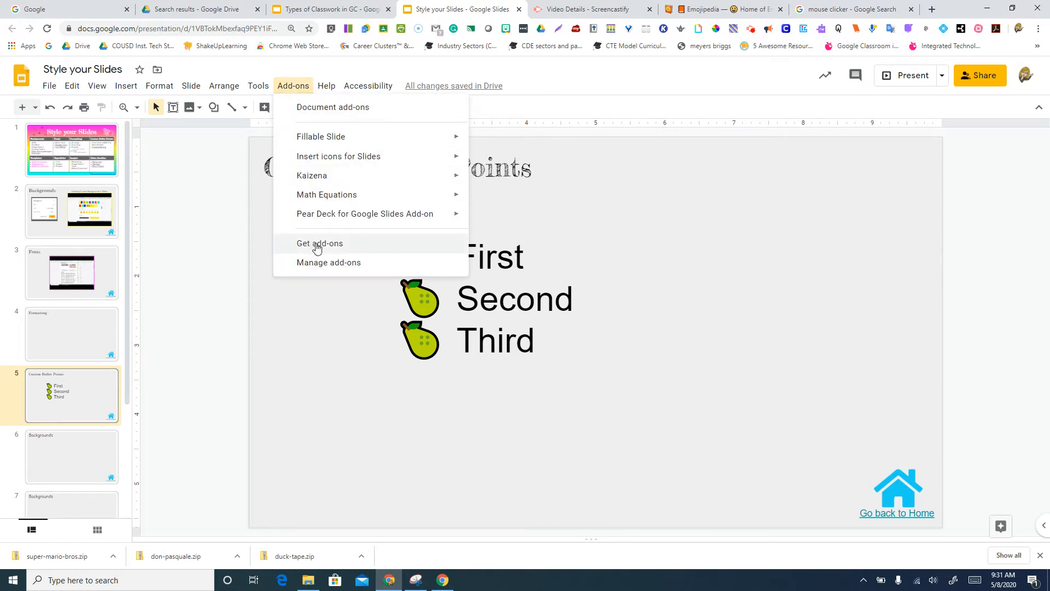
mouse_move(338, 156)
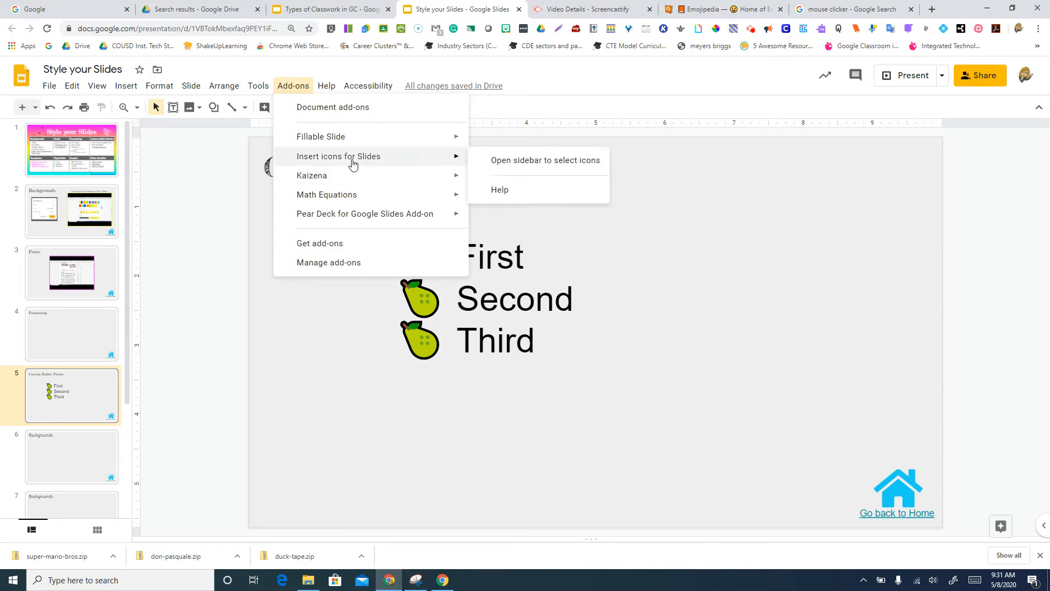
left_click(544, 159)
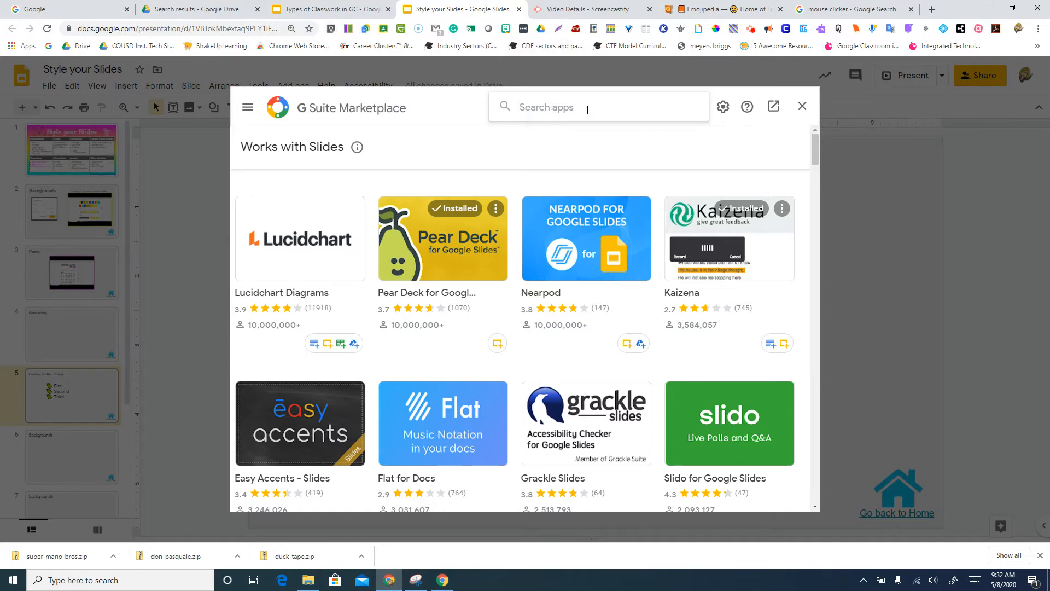
left_click(801, 107)
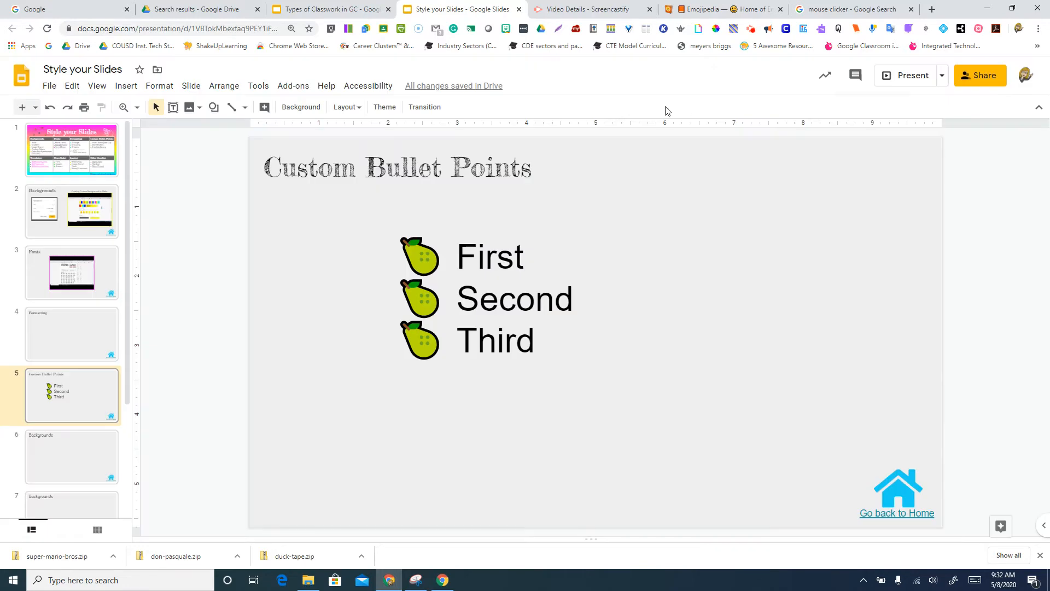
left_click(293, 85)
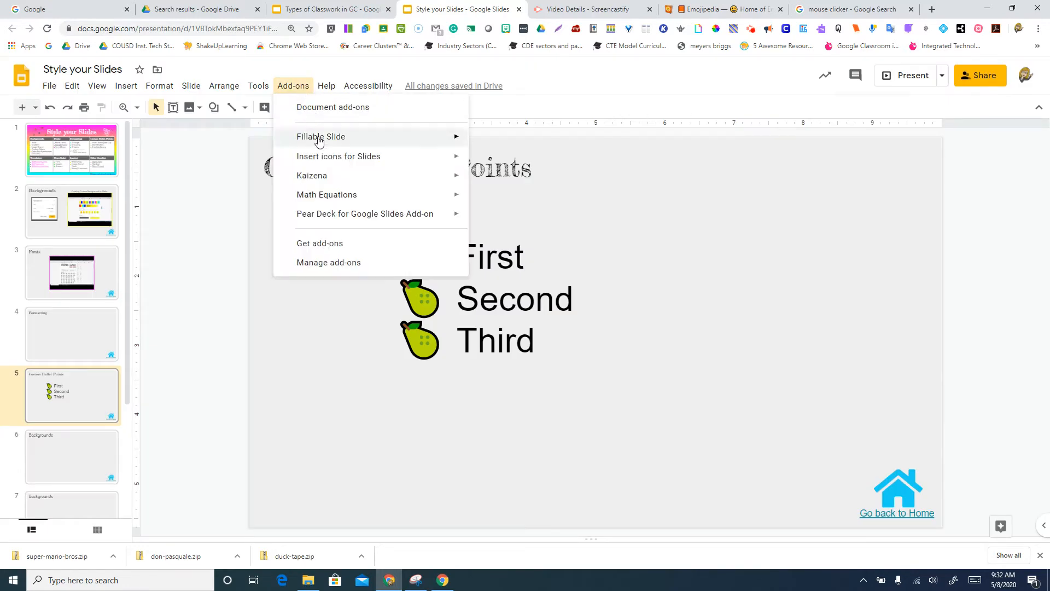
mouse_move(339, 156)
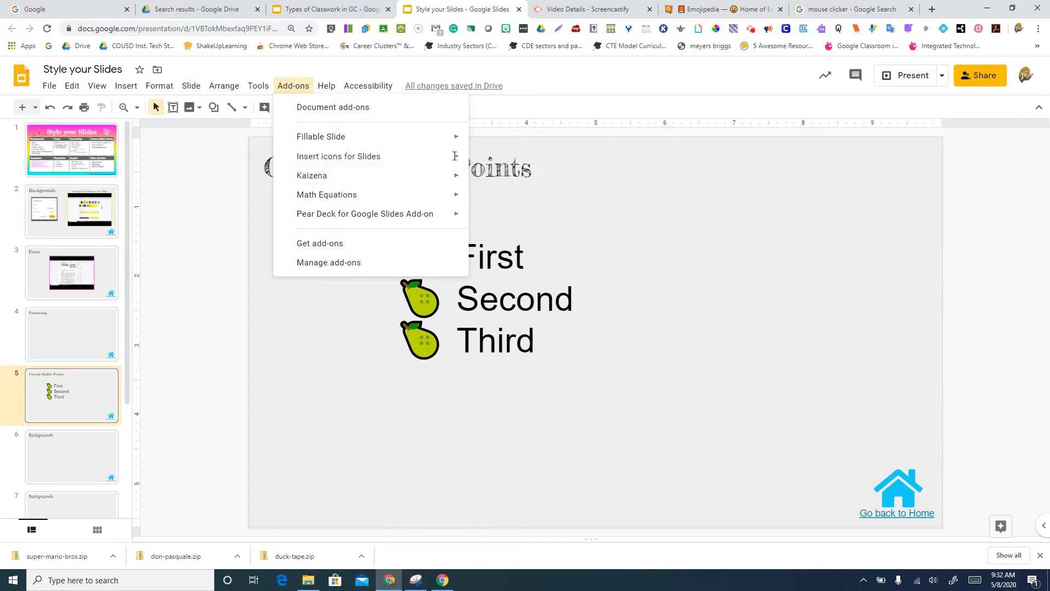
mouse_move(319, 201)
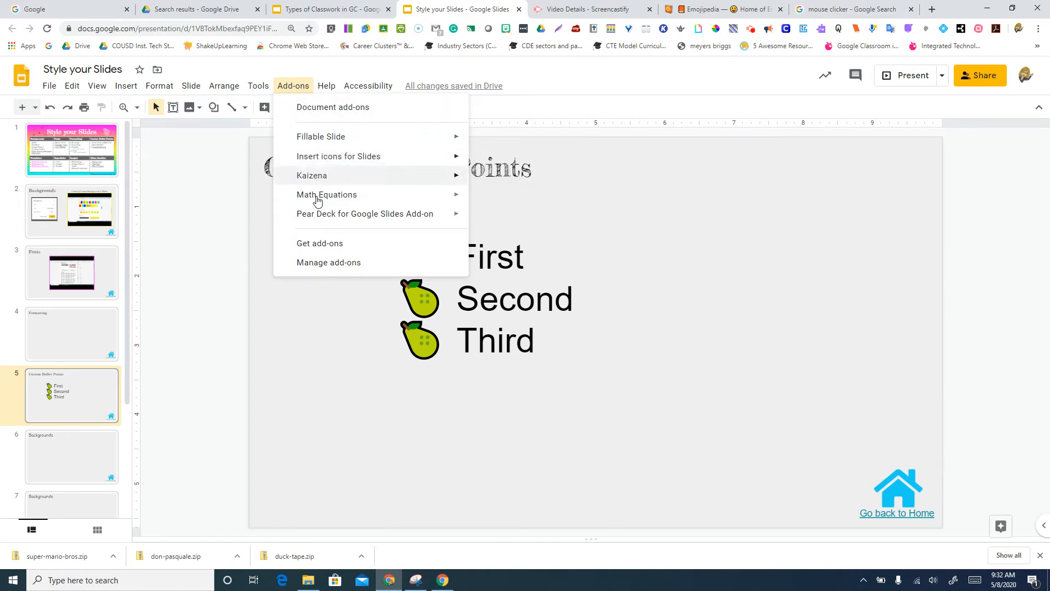
mouse_move(338, 156)
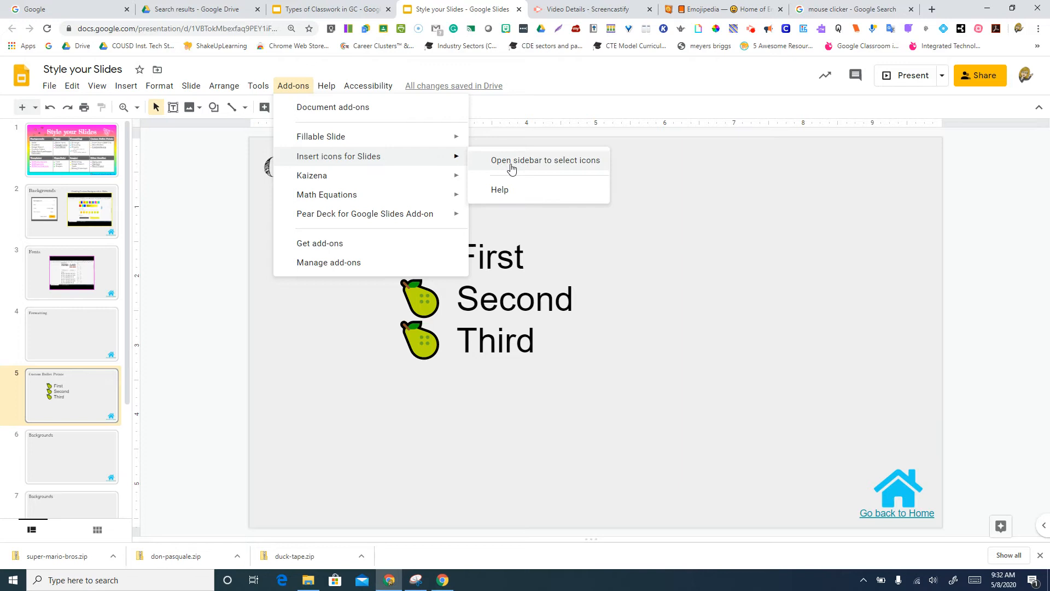
Launch the Insert icons for Slides panel and scroll through its icons
left_click(545, 159)
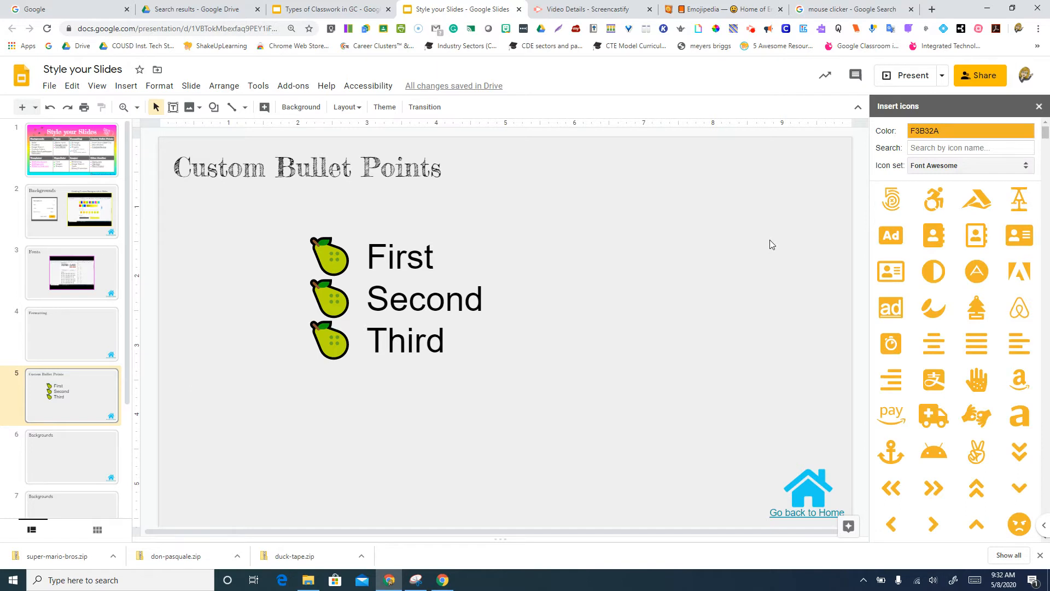
mouse_move(816, 228)
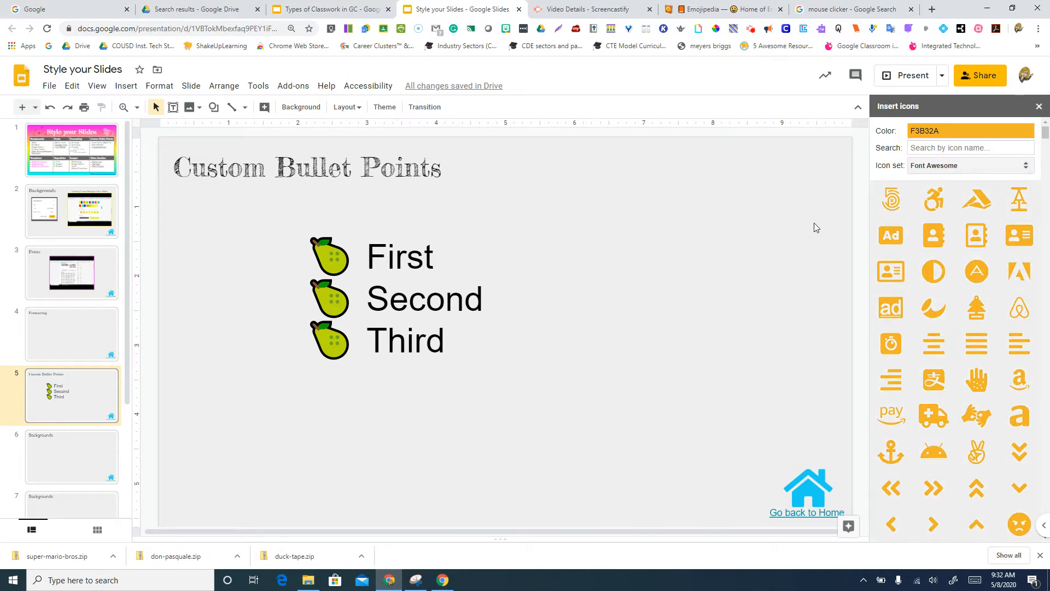
scroll("down", 3)
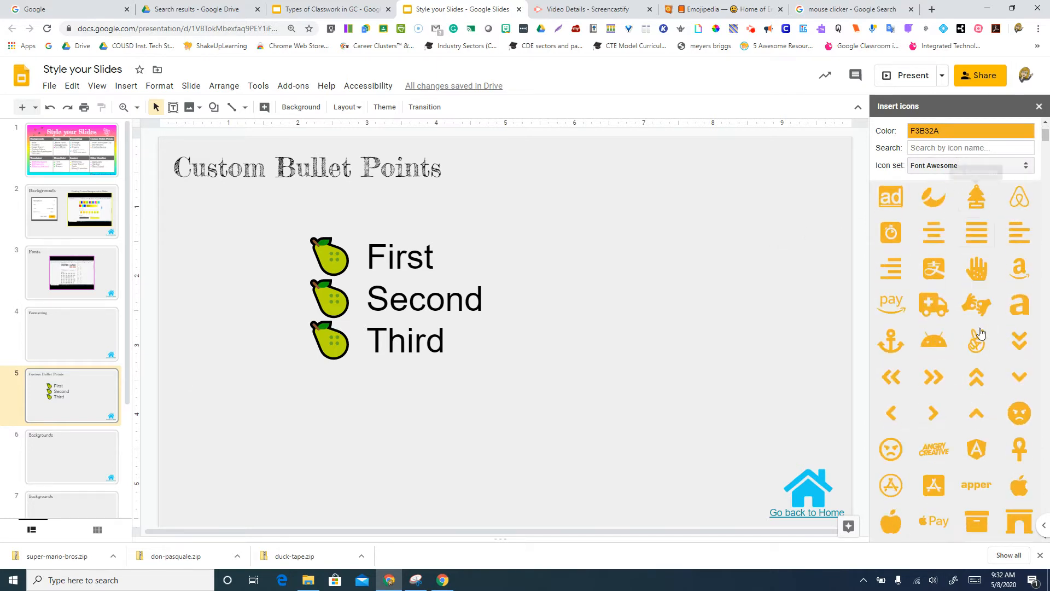
scroll("down", 3)
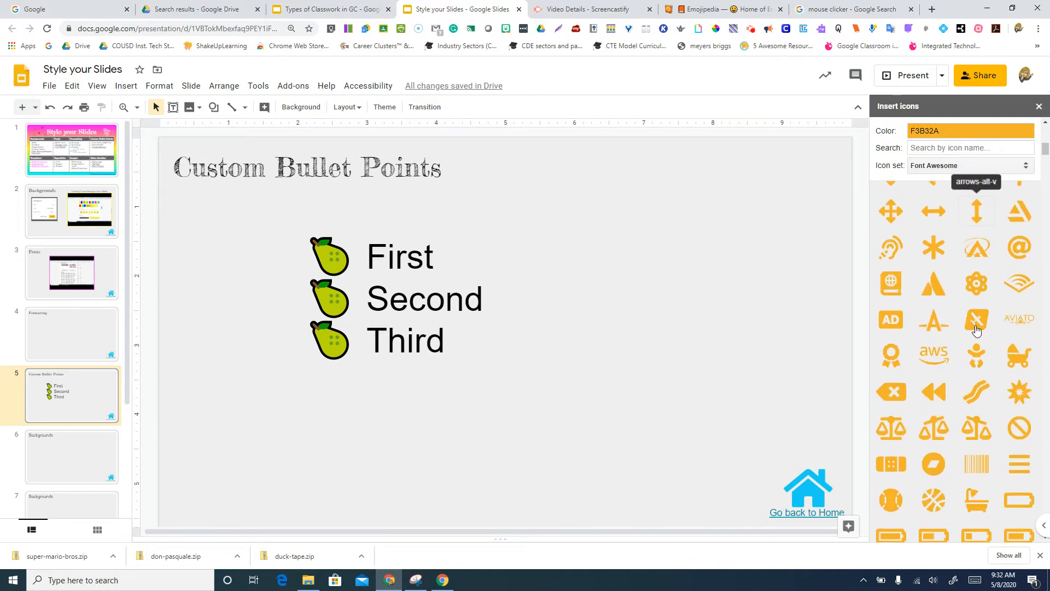
mouse_move(976, 324)
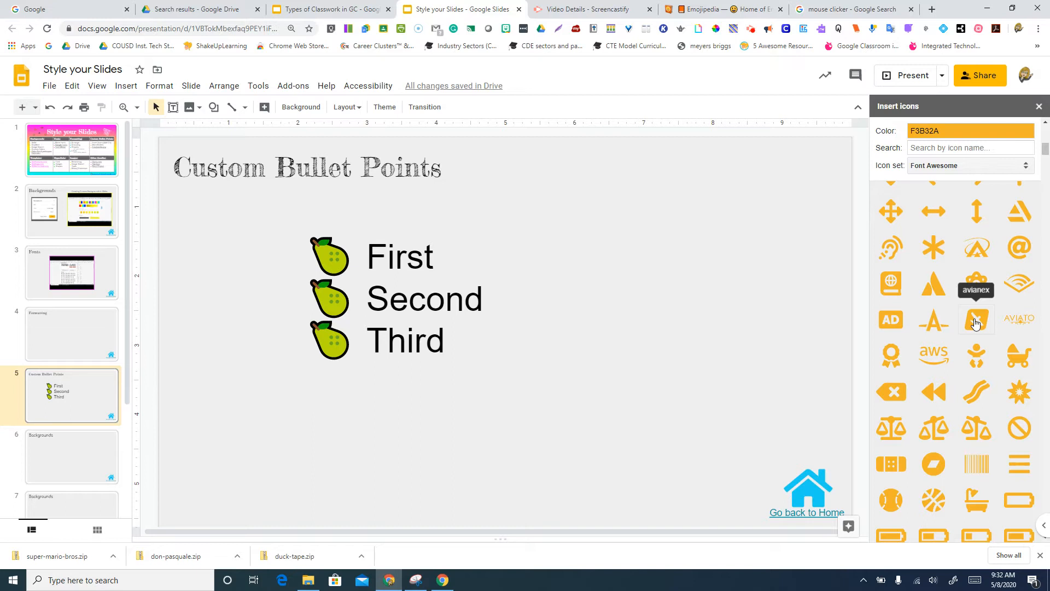
mouse_move(891, 357)
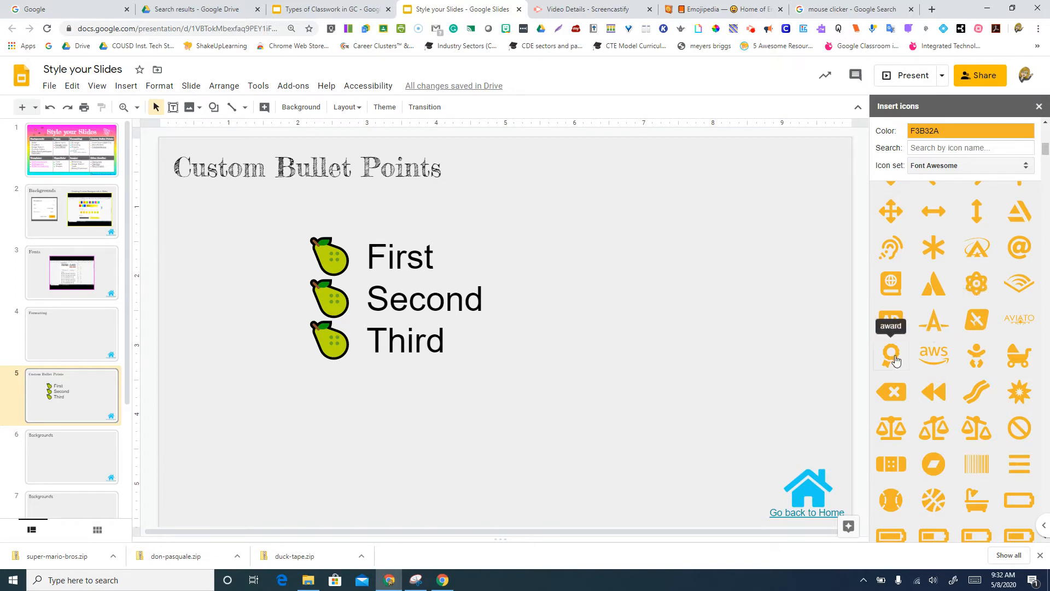
mouse_move(897, 368)
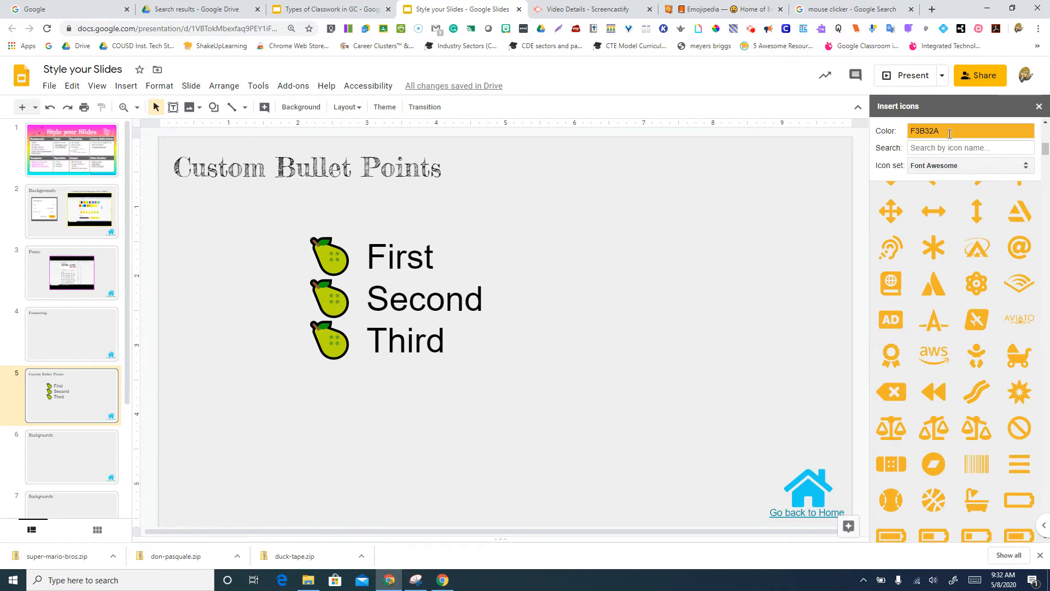
Set the icon colour to purple and filter the icons by the keyword 'play'
left_click(970, 130)
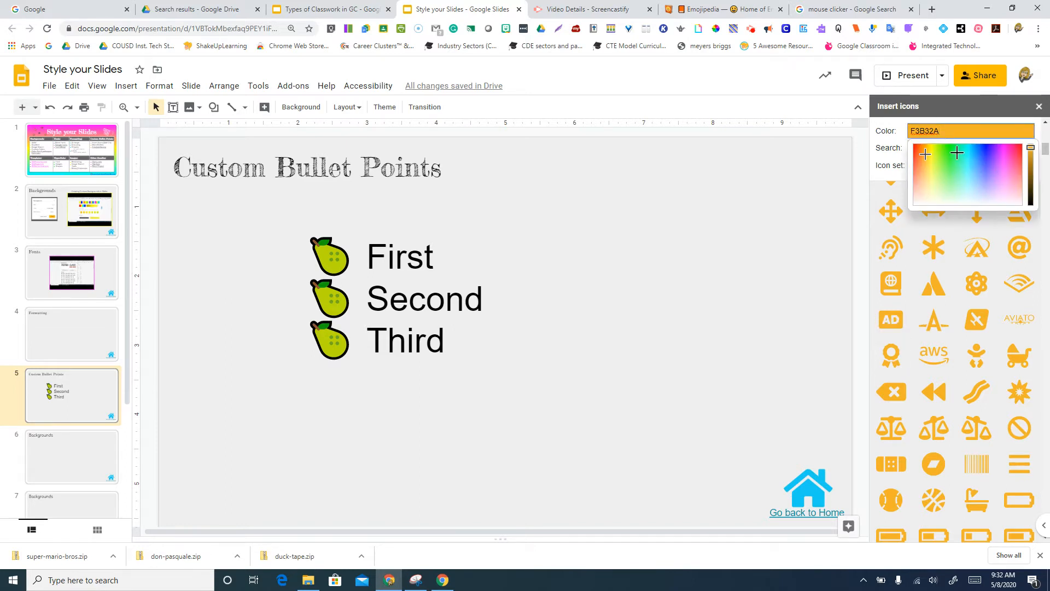
left_click(956, 153)
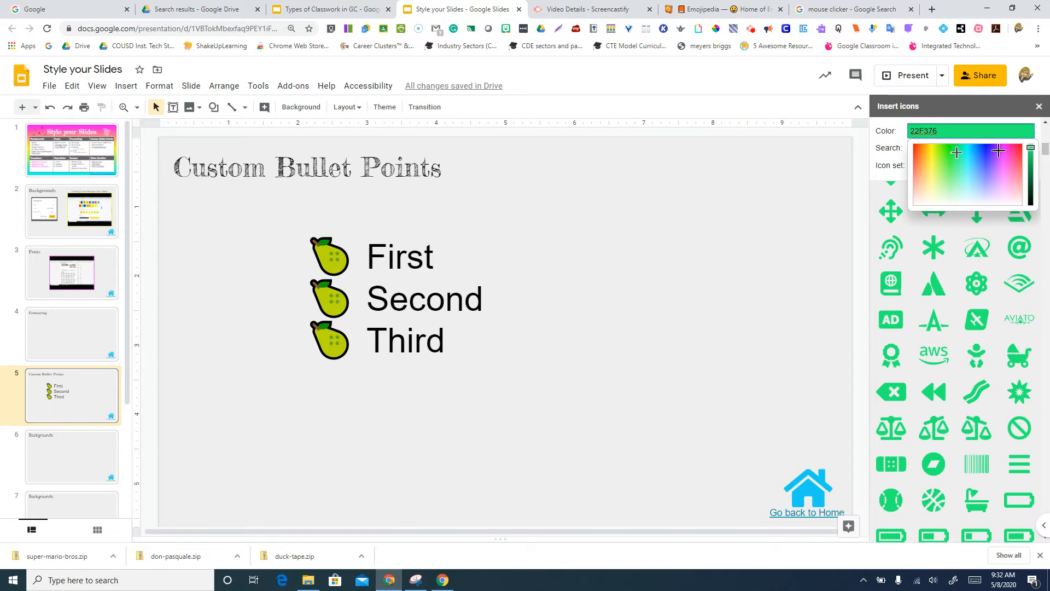
left_click(998, 151)
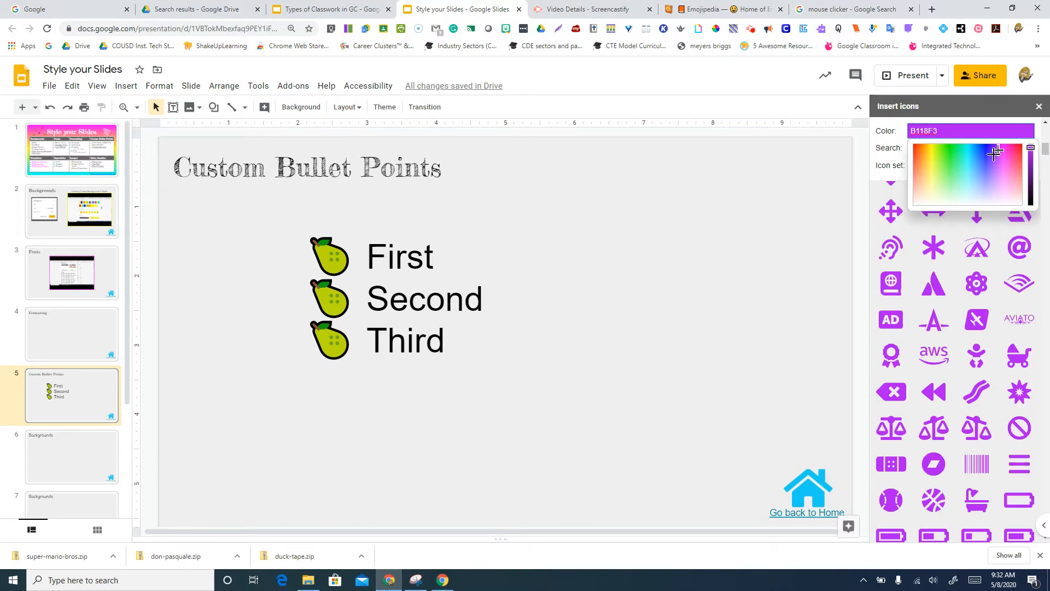
left_click(971, 148)
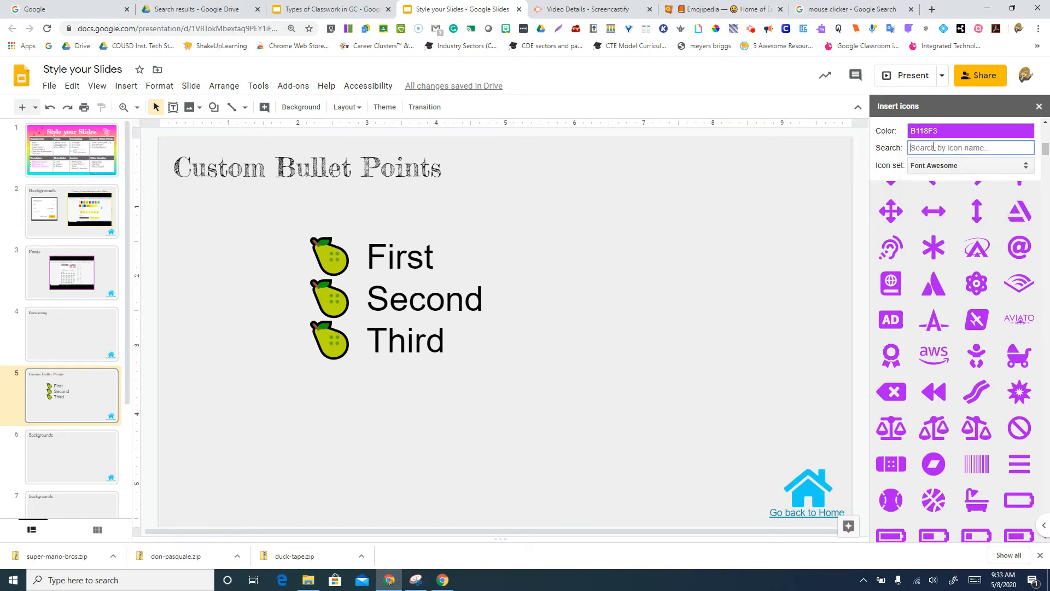
mouse_move(789, 506)
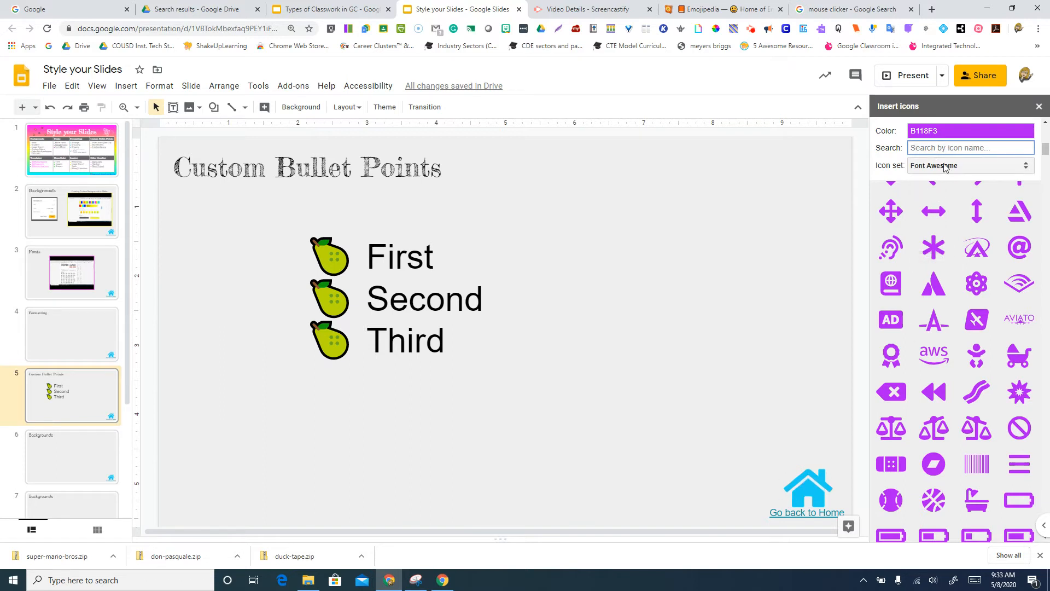
type("play")
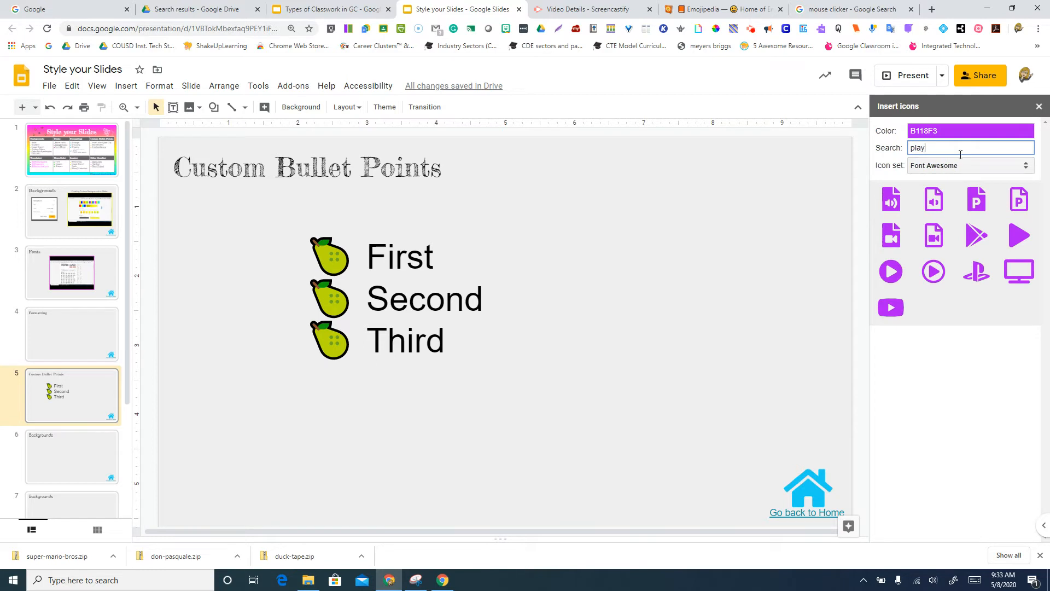
mouse_move(1023, 310)
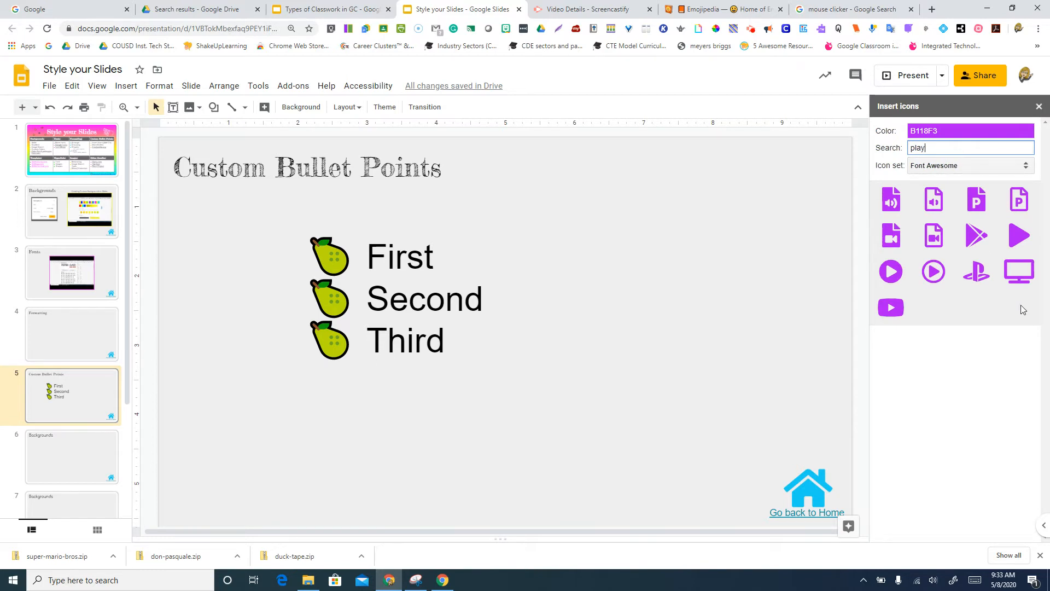
mouse_move(890, 271)
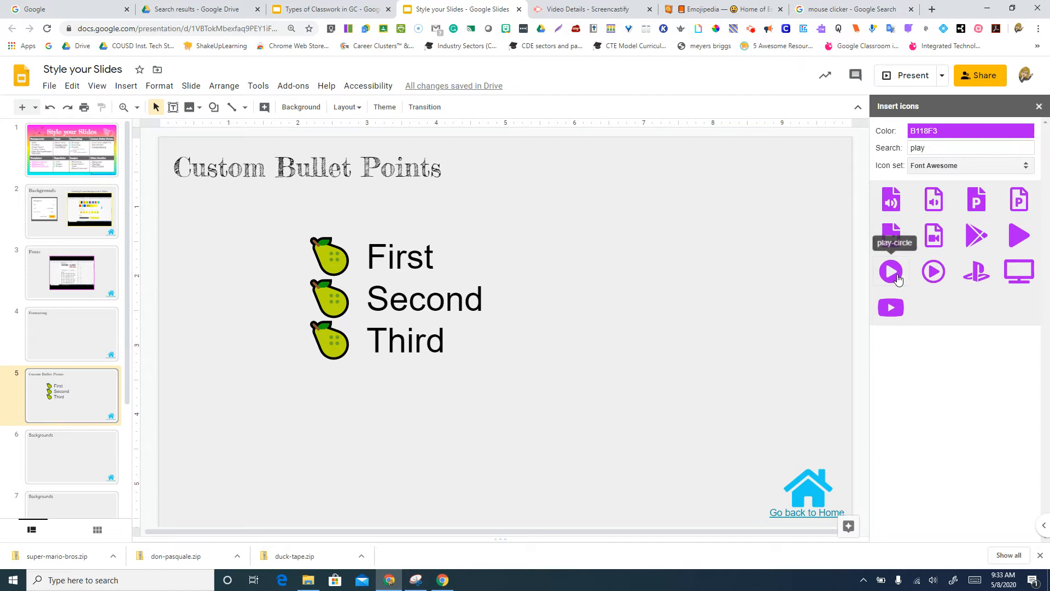
Insert a purple play-circle icon, reset the list to dot bullets and move the icon beside First
left_click(891, 272)
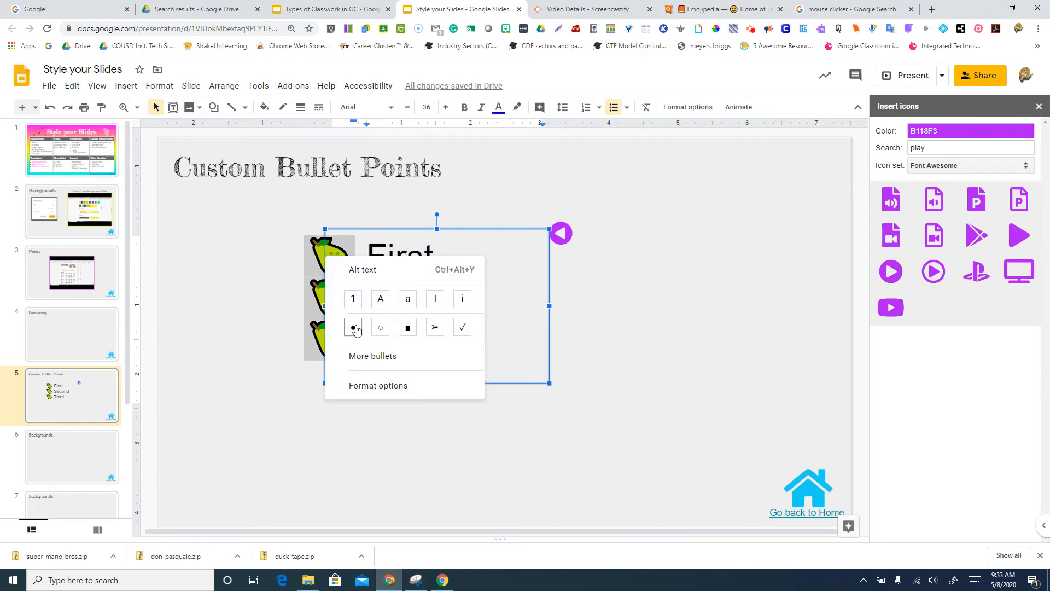
left_click(353, 327)
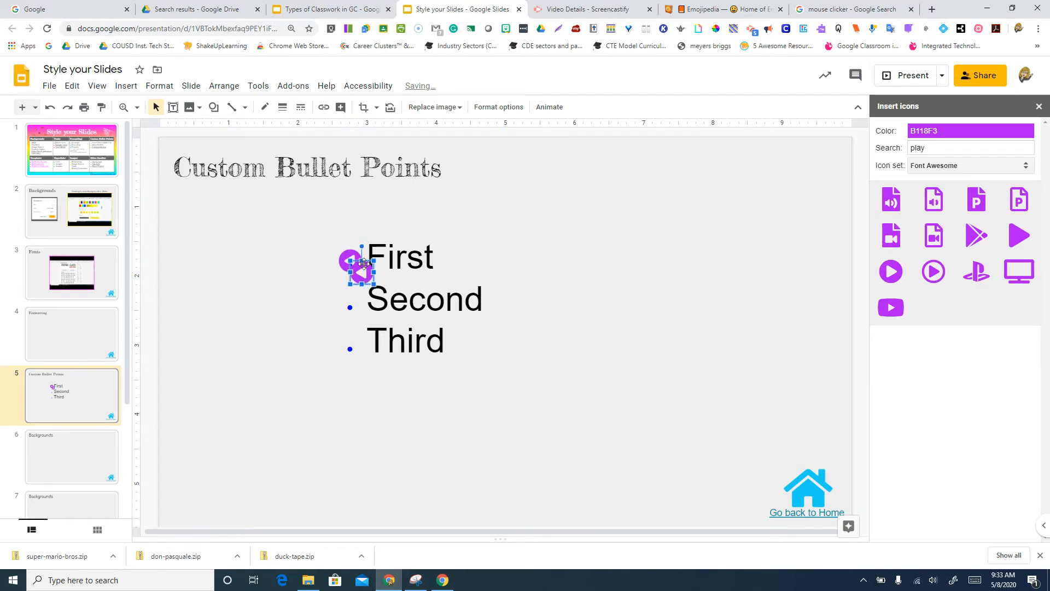
left_click_drag(358, 264, 368, 281)
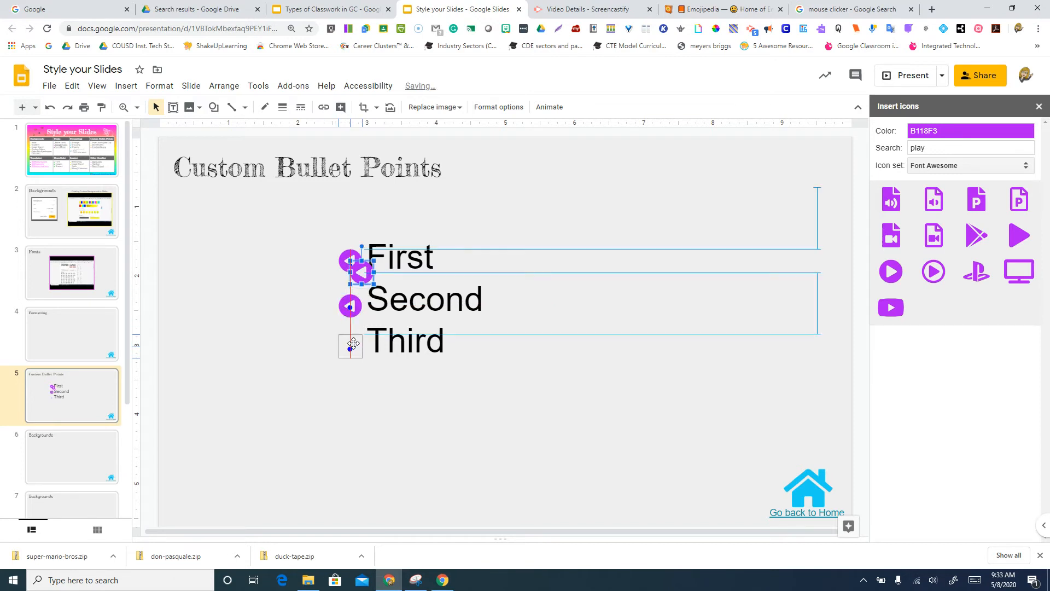
Place play-icon copies beside Second and Third and align them with the list
left_click(350, 344)
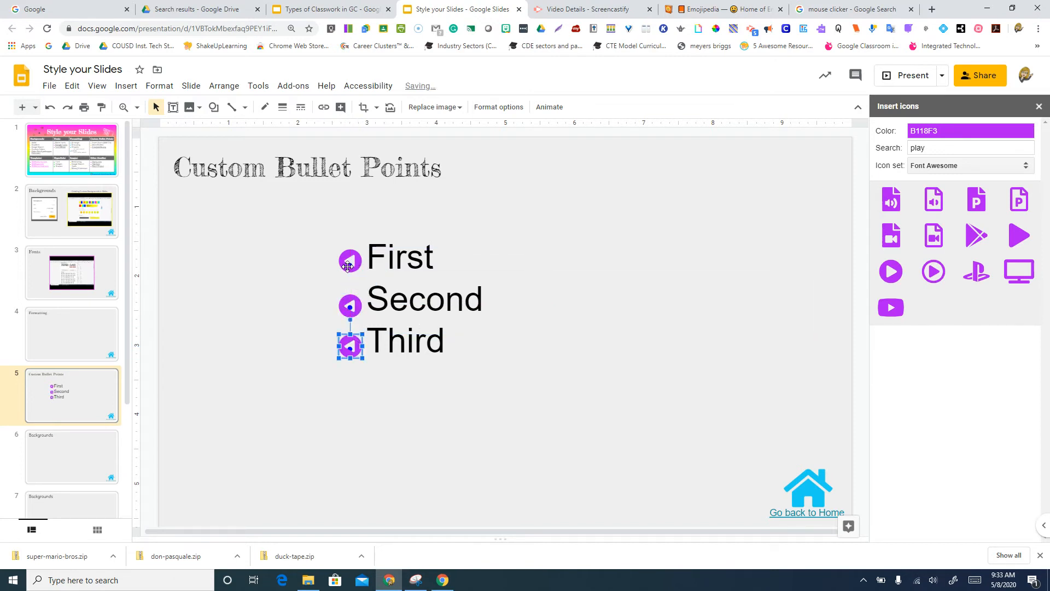
left_click(349, 261)
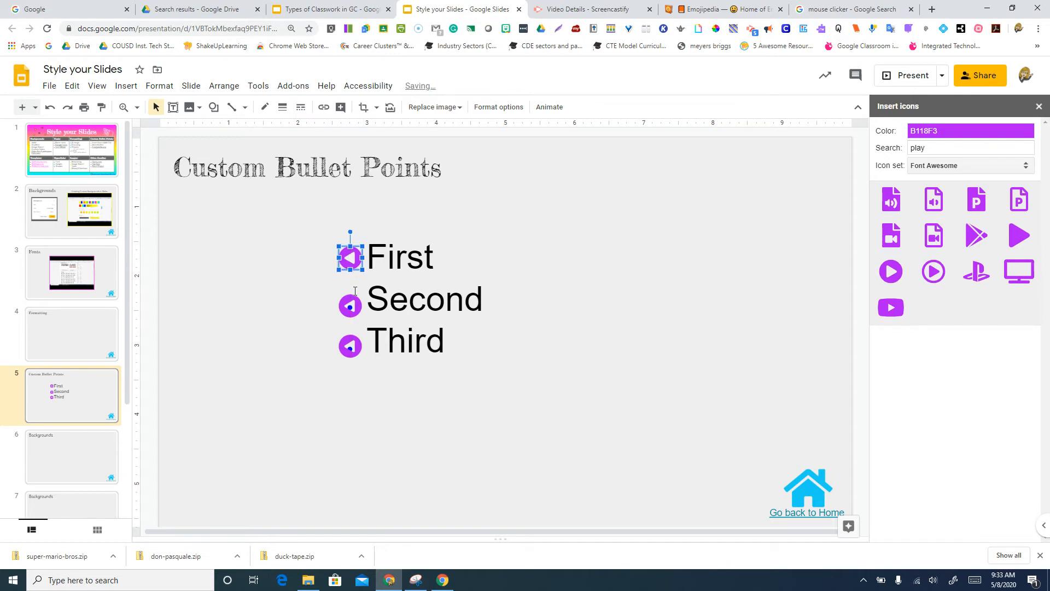
left_click(349, 298)
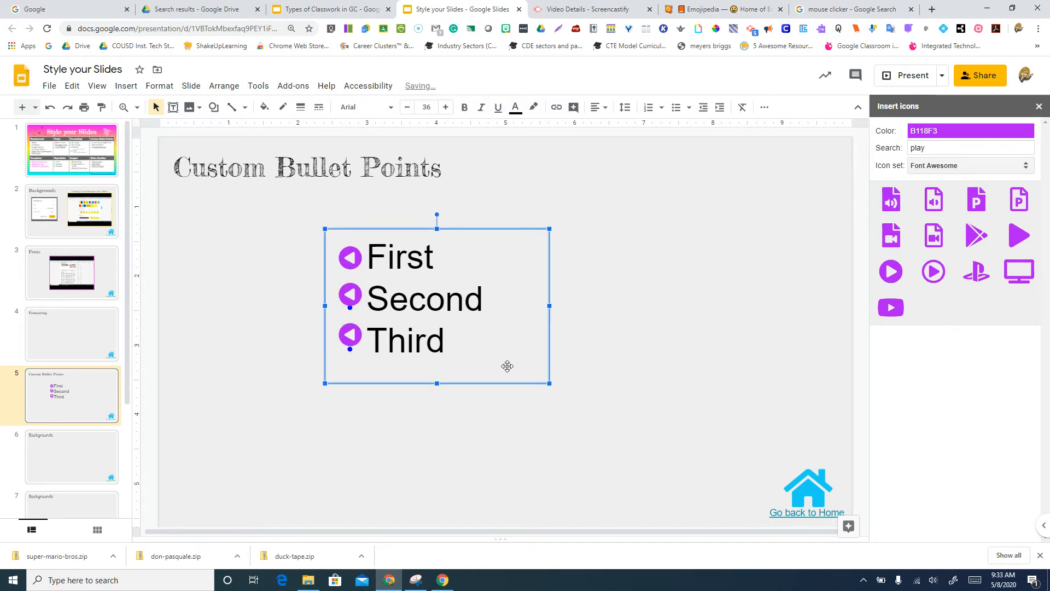
left_click(351, 337)
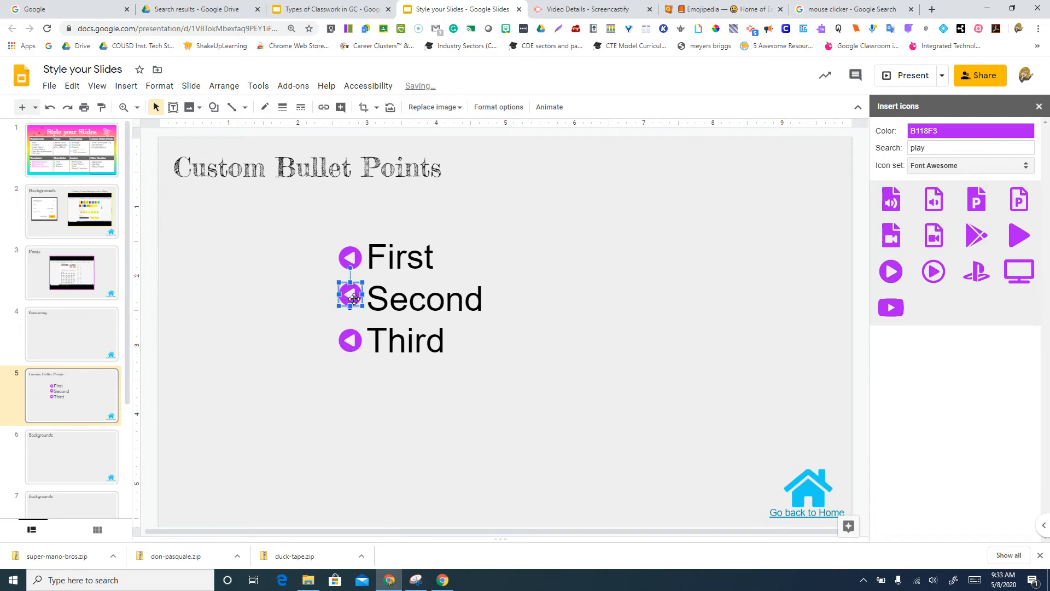
left_click(570, 307)
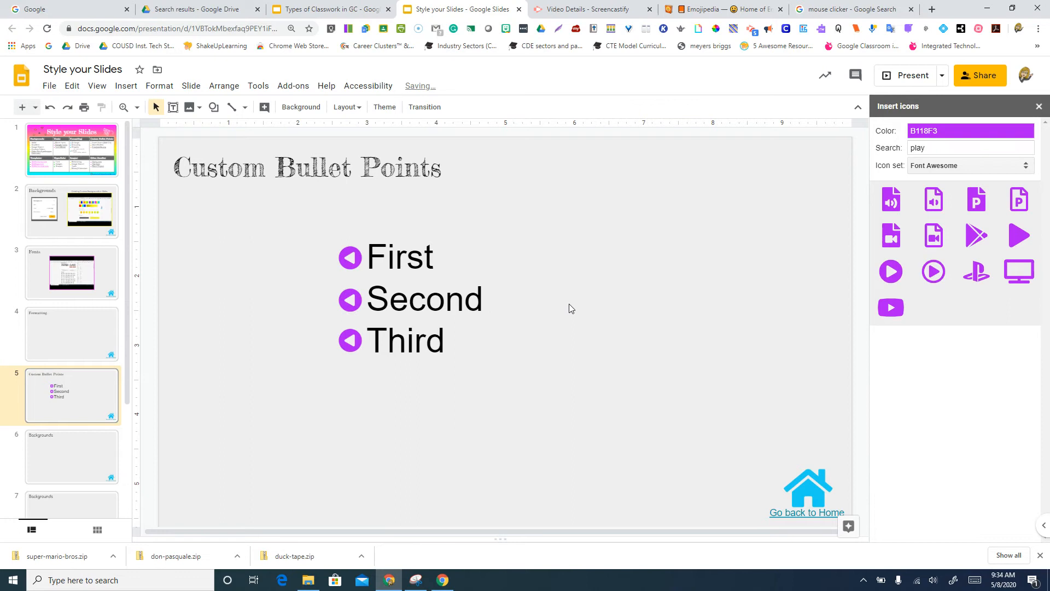
mouse_move(891, 271)
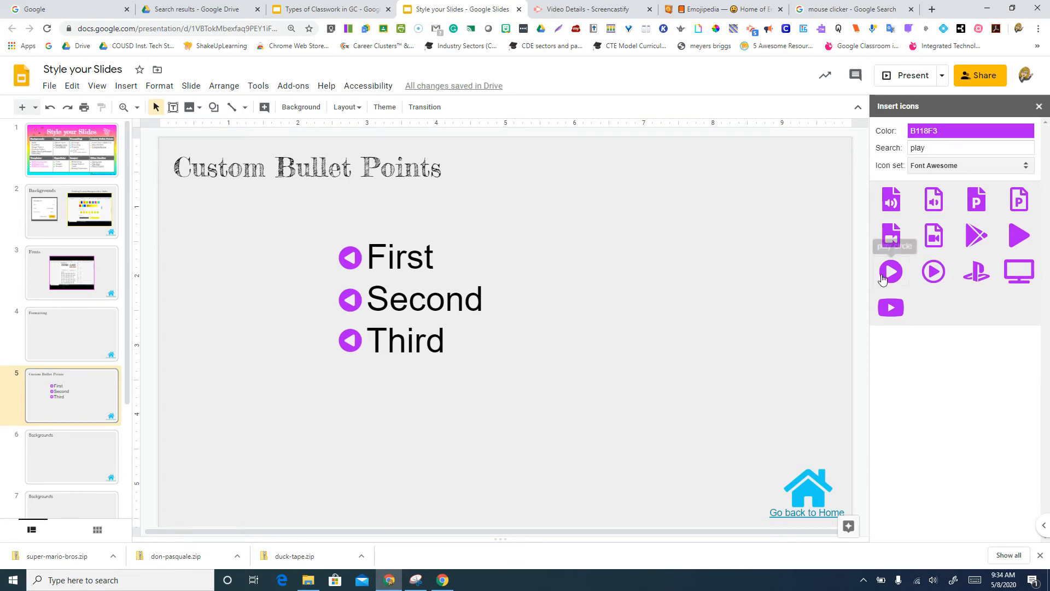
mouse_move(1018, 271)
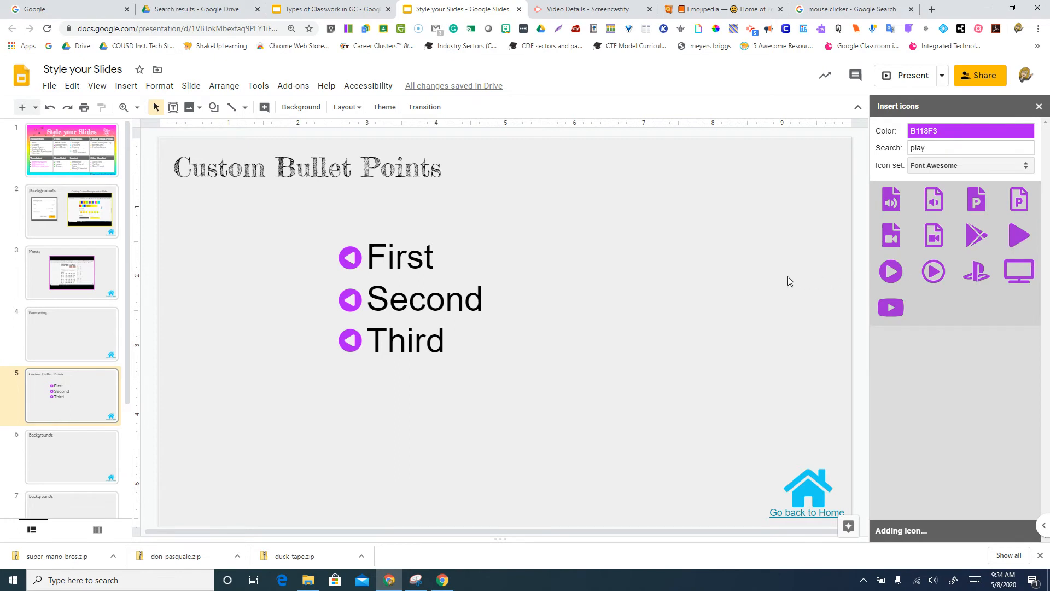
left_click(1018, 271)
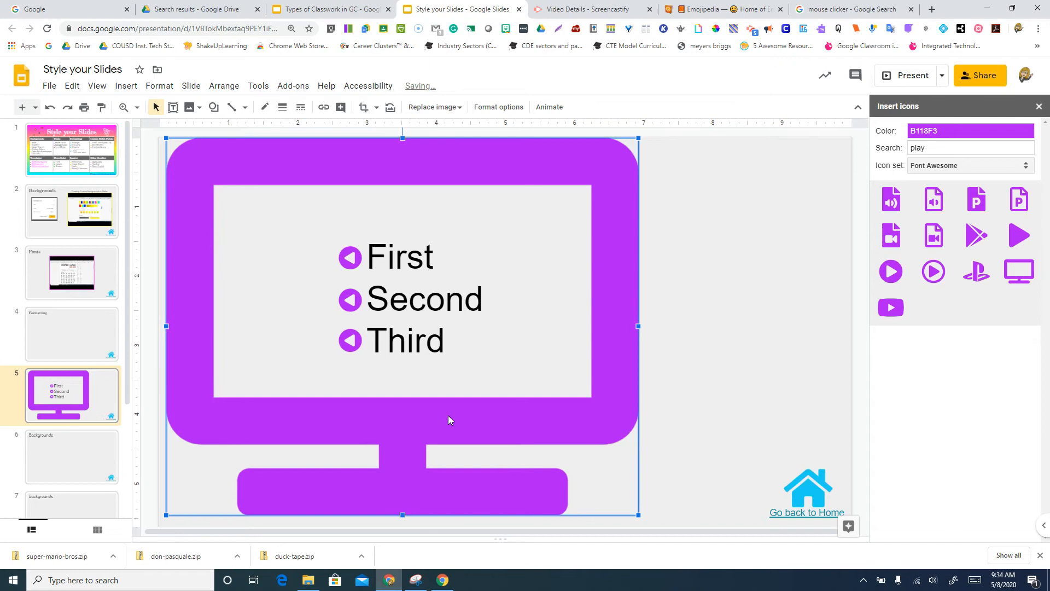
mouse_move(619, 454)
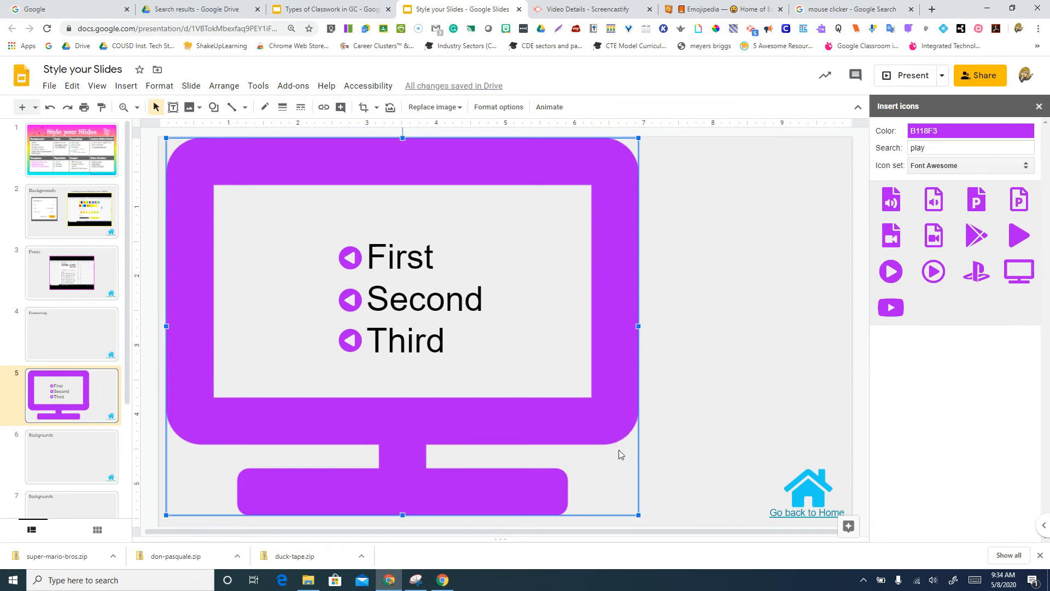
mouse_move(623, 504)
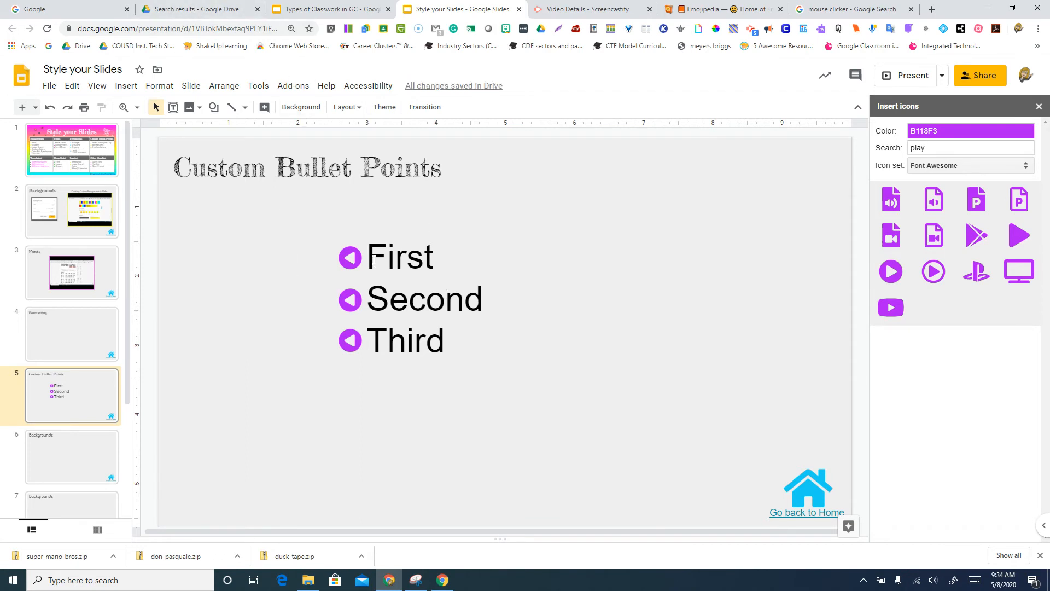
mouse_move(244, 113)
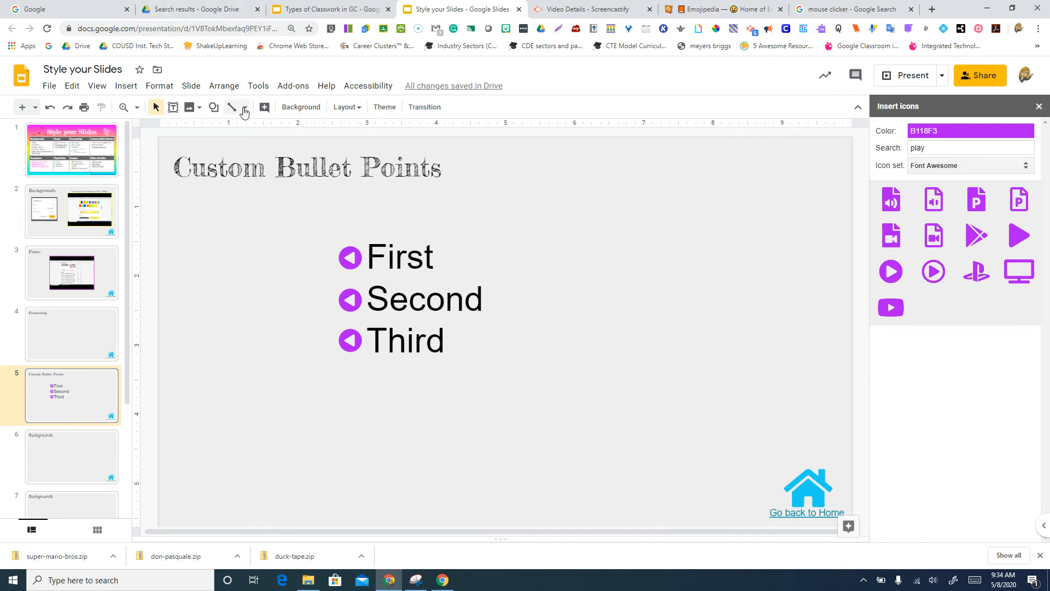
Return to the Style your Slides deck and go to its title slide
left_click(328, 9)
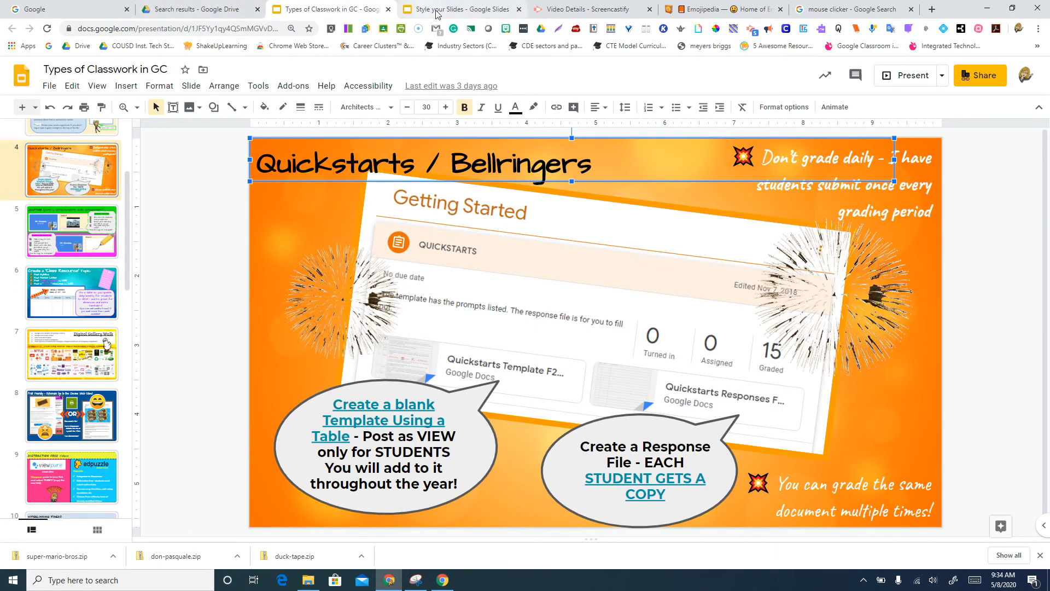
left_click(459, 9)
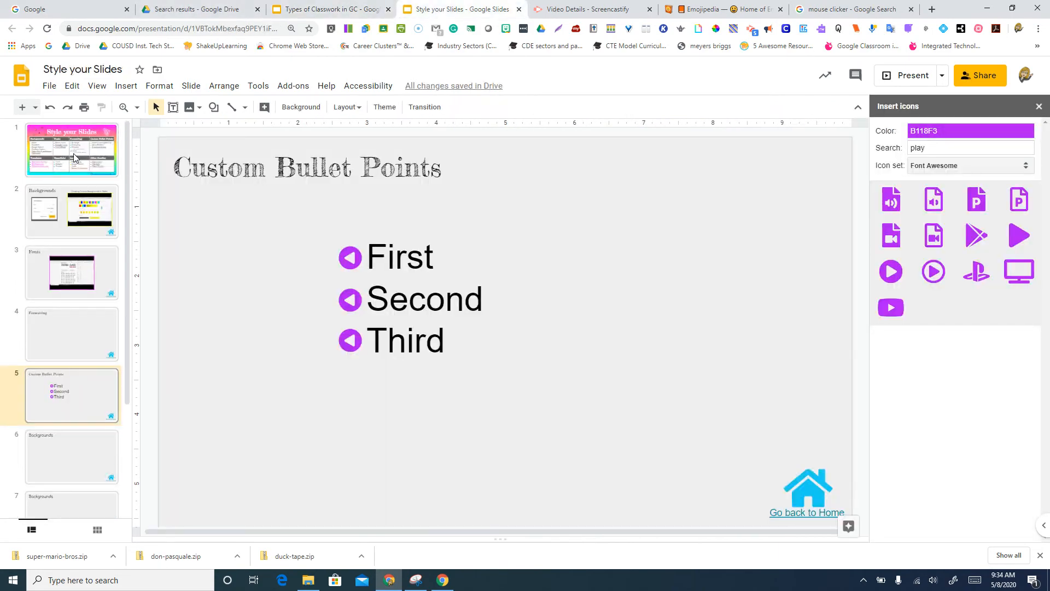
left_click(71, 150)
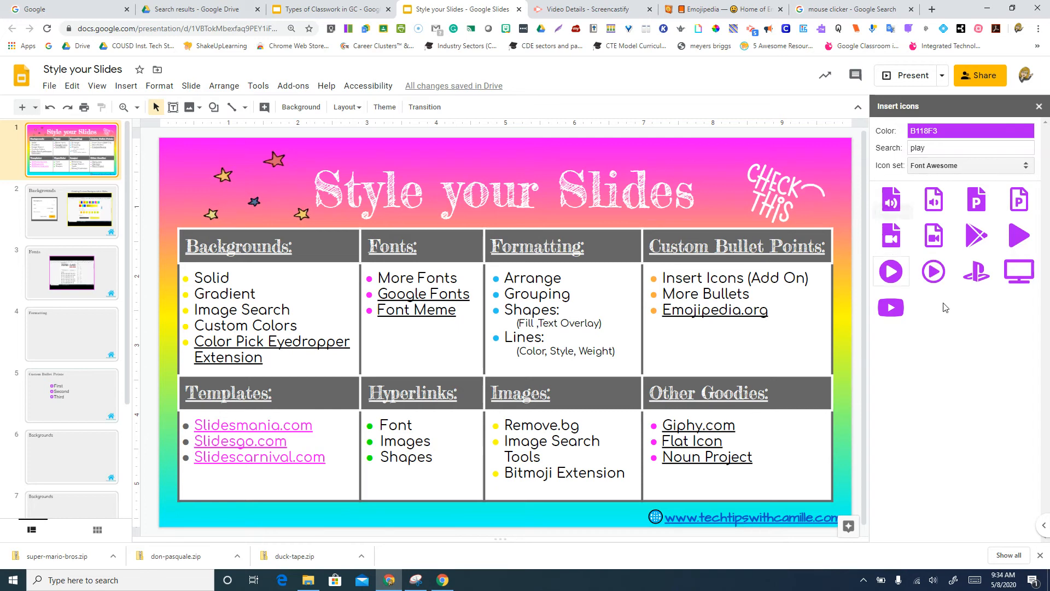
Change the icon set for the 'play' search from Font Awesome to Material Design
left_click(969, 148)
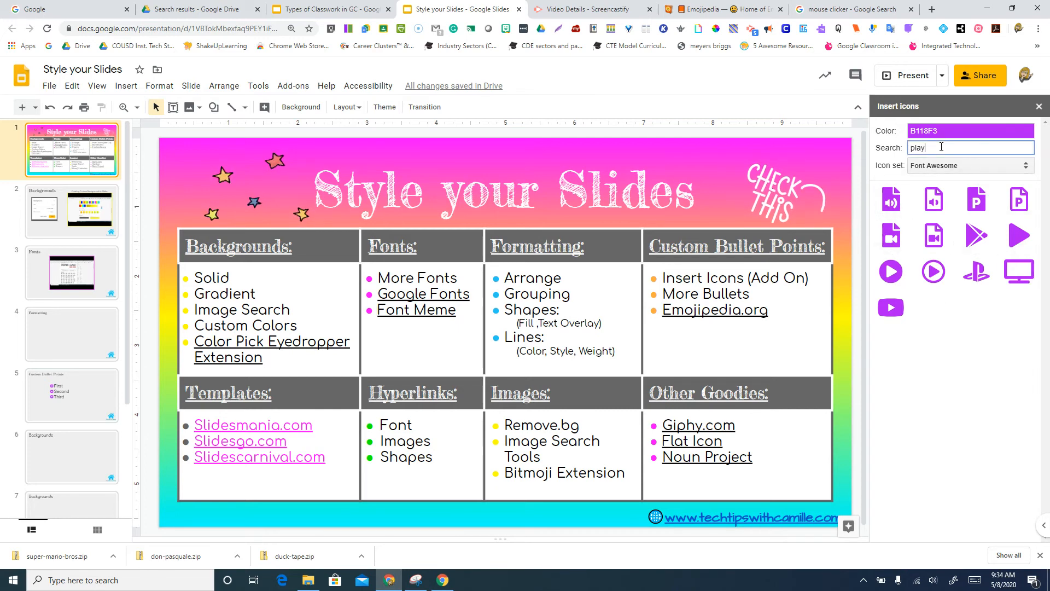
left_click(969, 165)
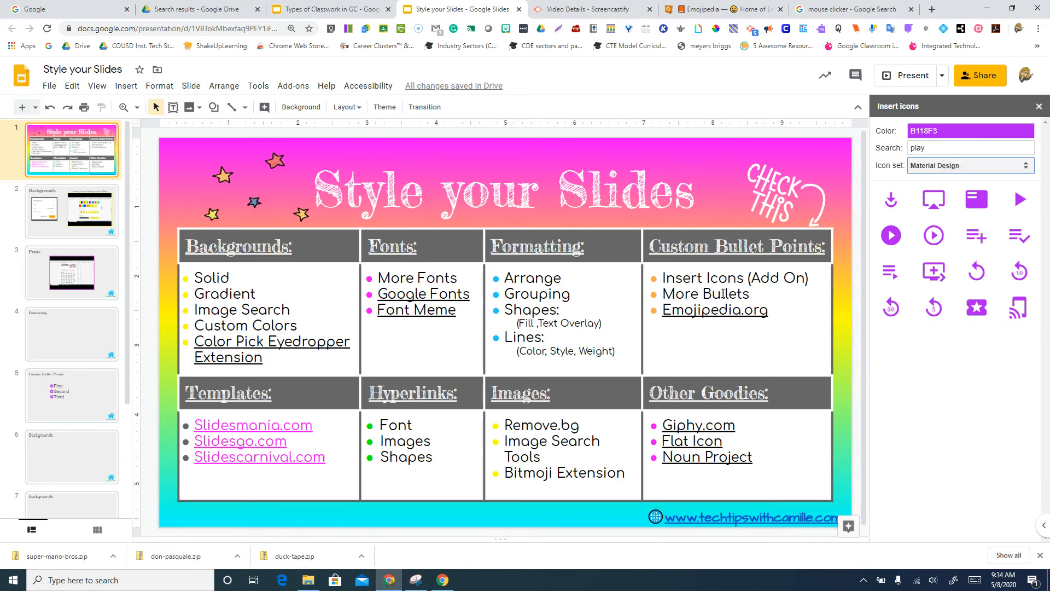
left_click(715, 309)
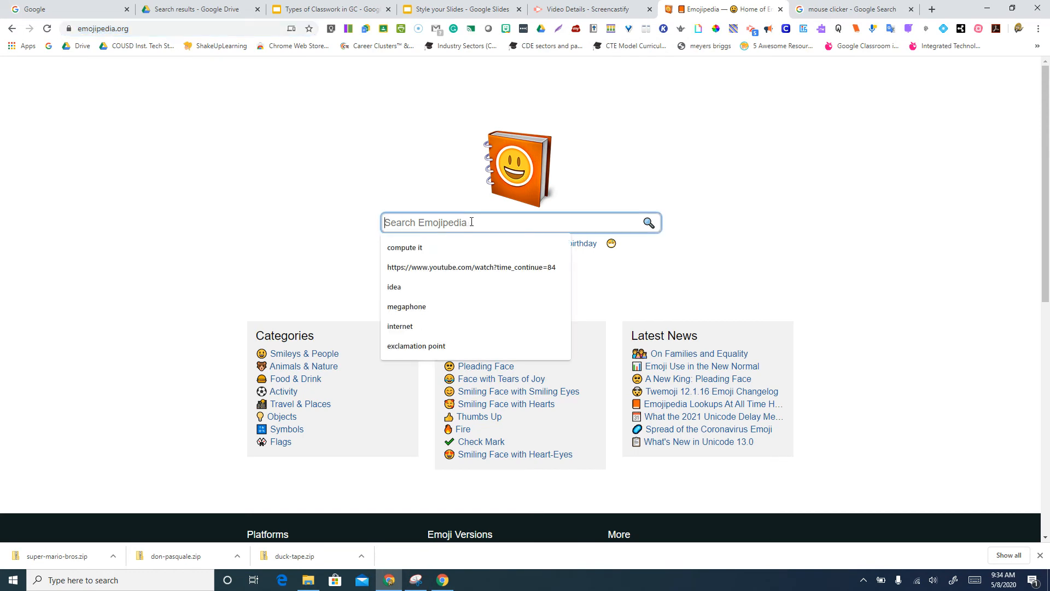
Search Emojipedia for 'arrow', open the Heart with Arrow entry and return to Slides
type("s")
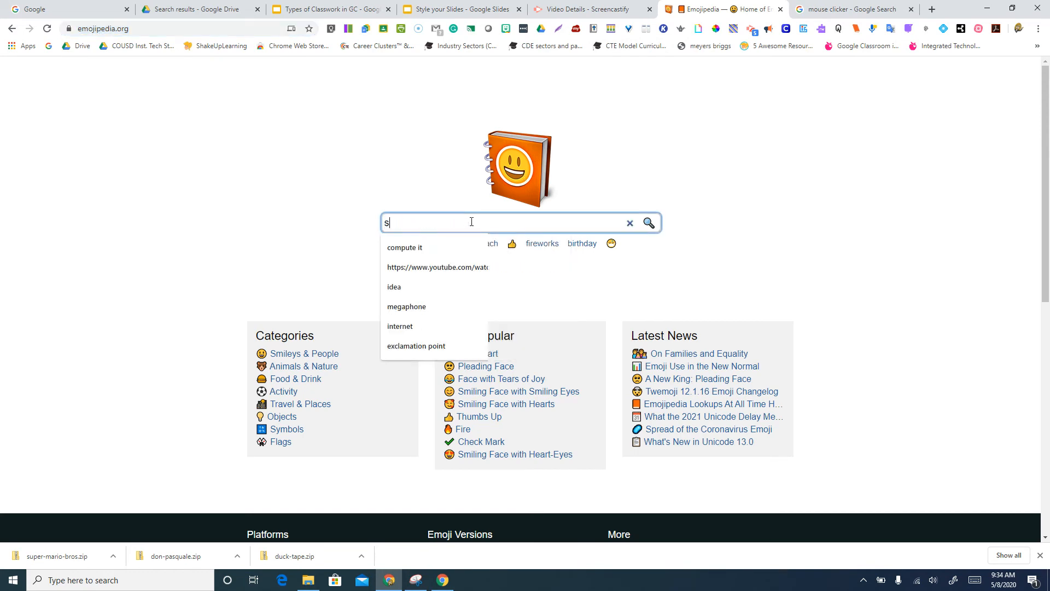
type("arrow")
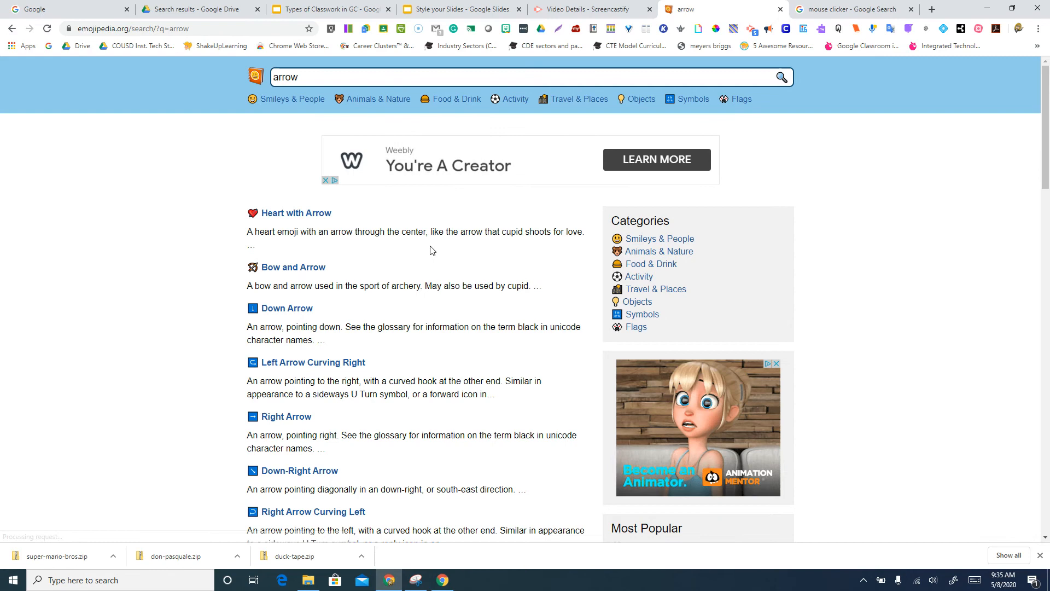
left_click(296, 212)
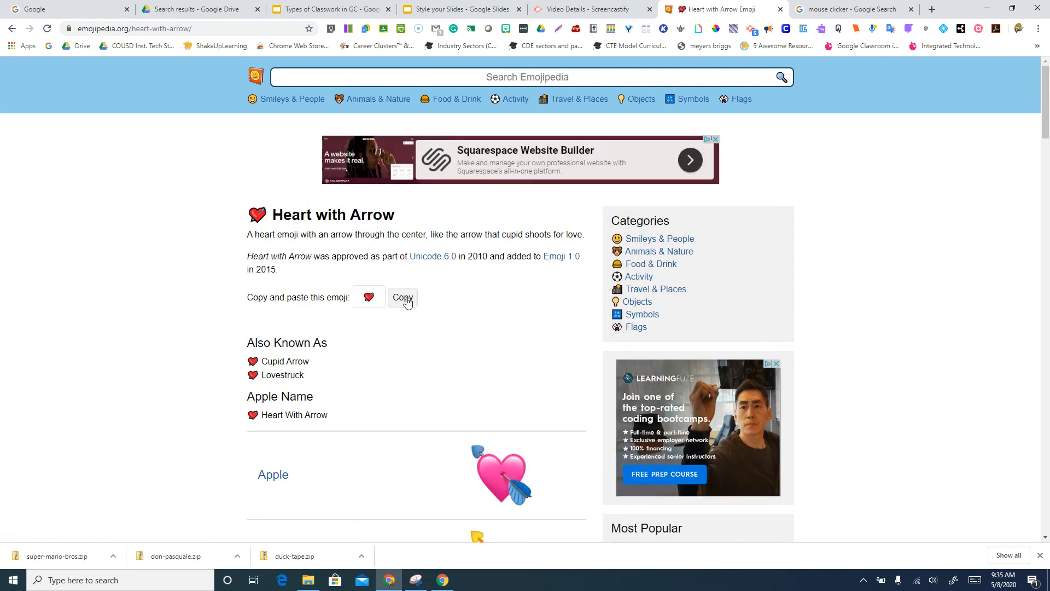
left_click(461, 10)
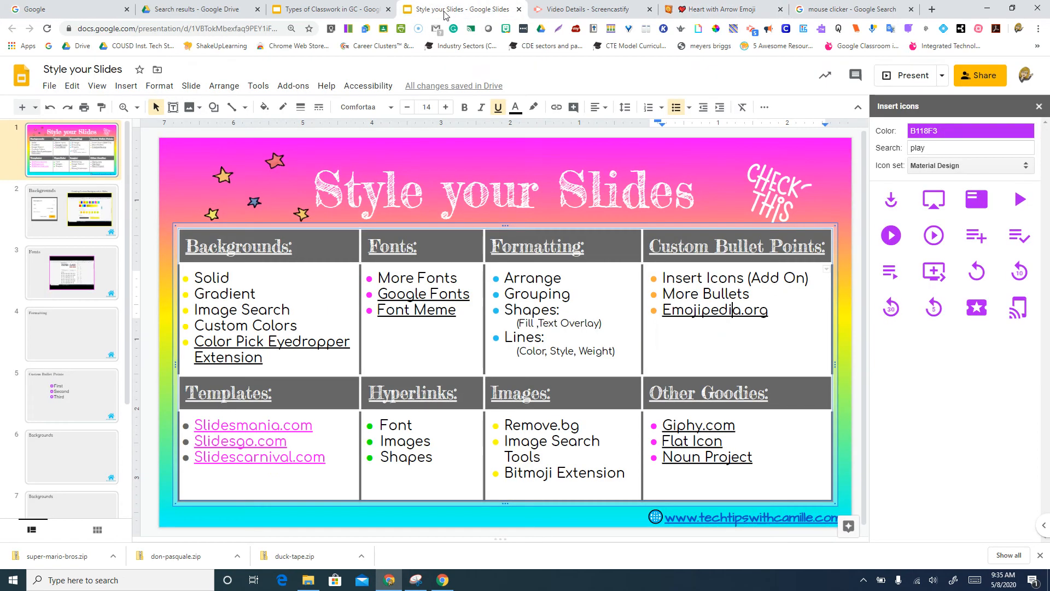
mouse_move(77, 403)
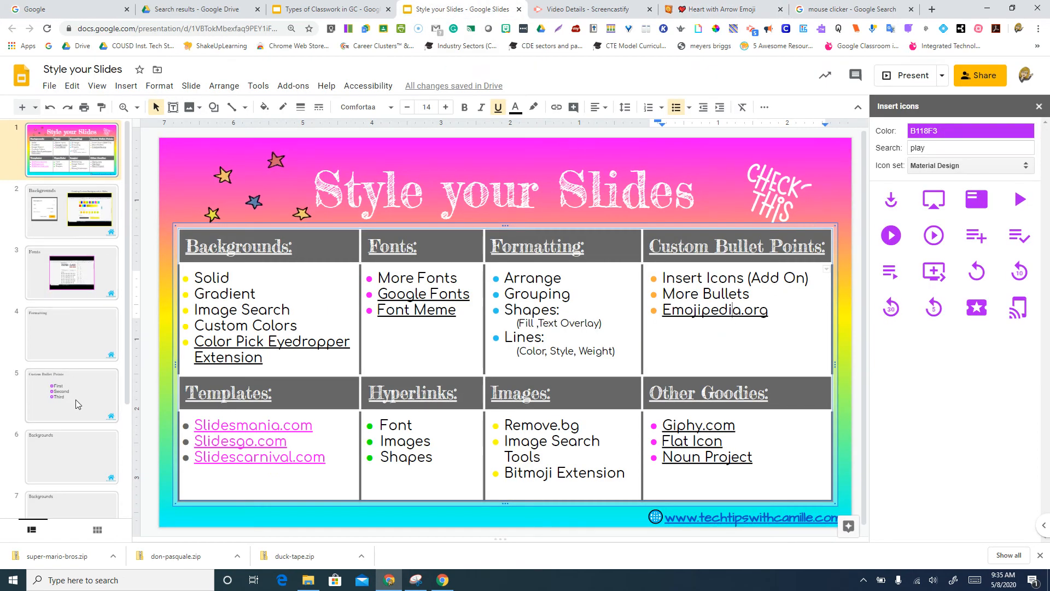
Try the Heart with Arrow emoji on the Custom Bullet Points slide, then delete it
left_click(71, 395)
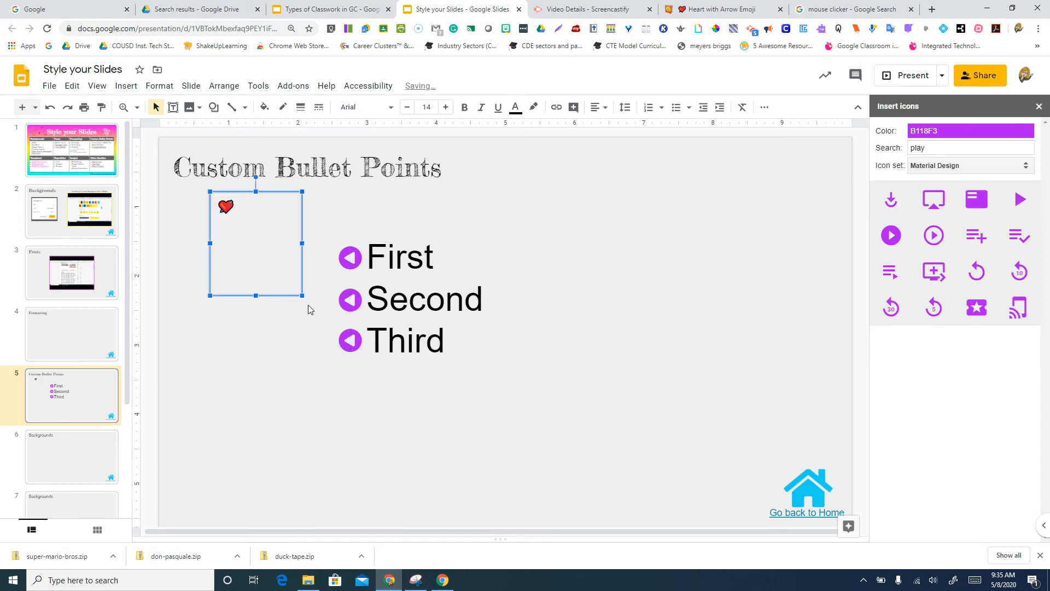
mouse_move(239, 223)
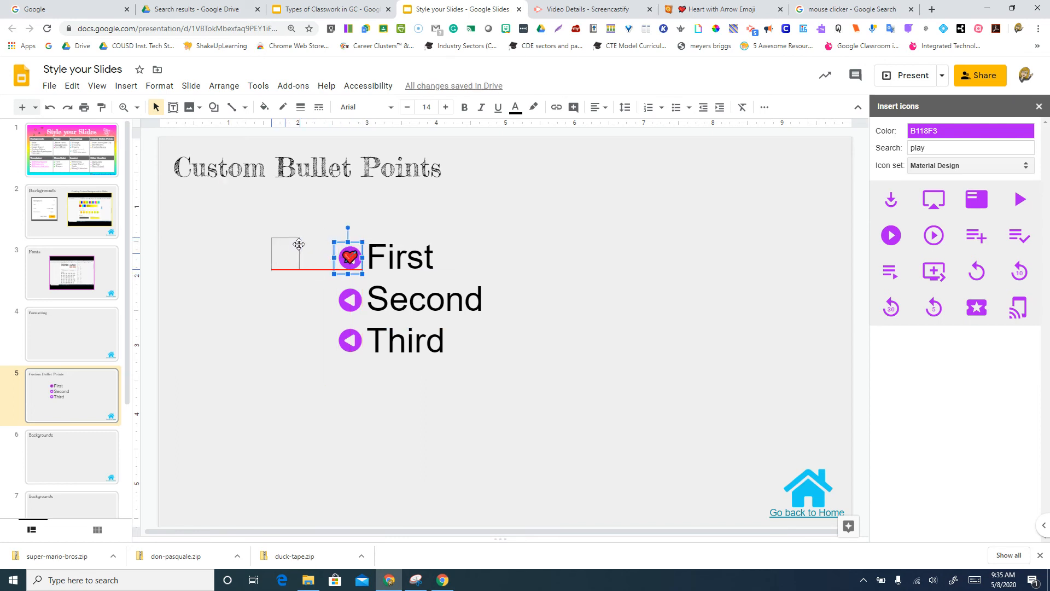
left_click(429, 214)
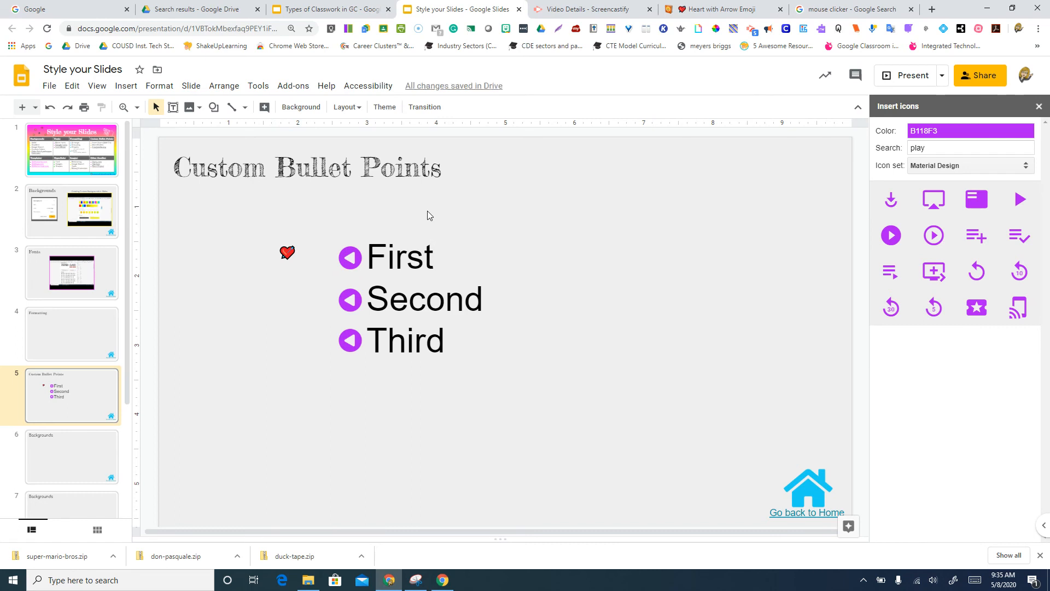
mouse_move(470, 186)
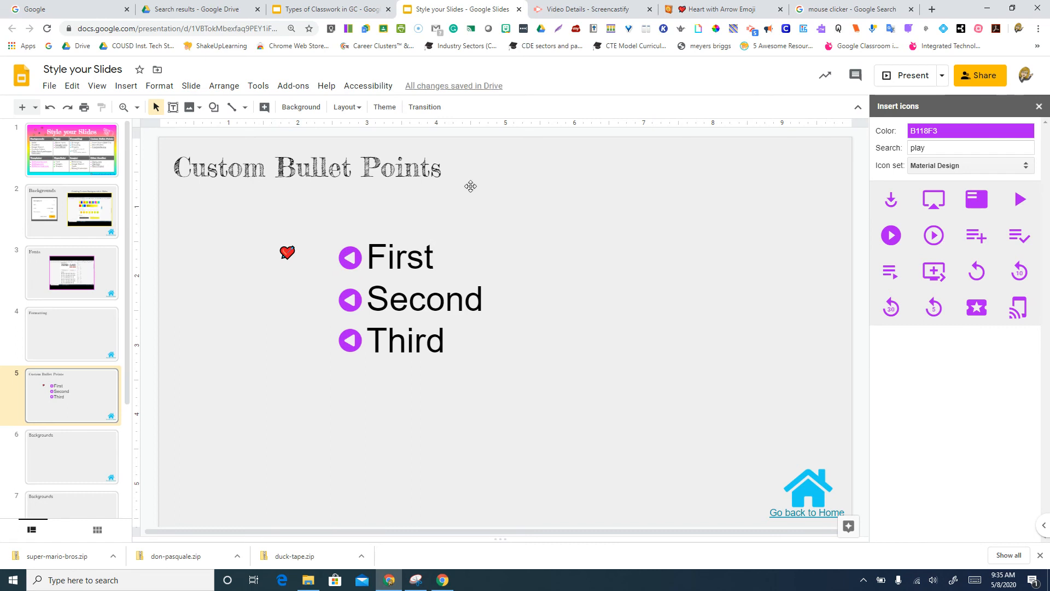
mouse_move(723, 9)
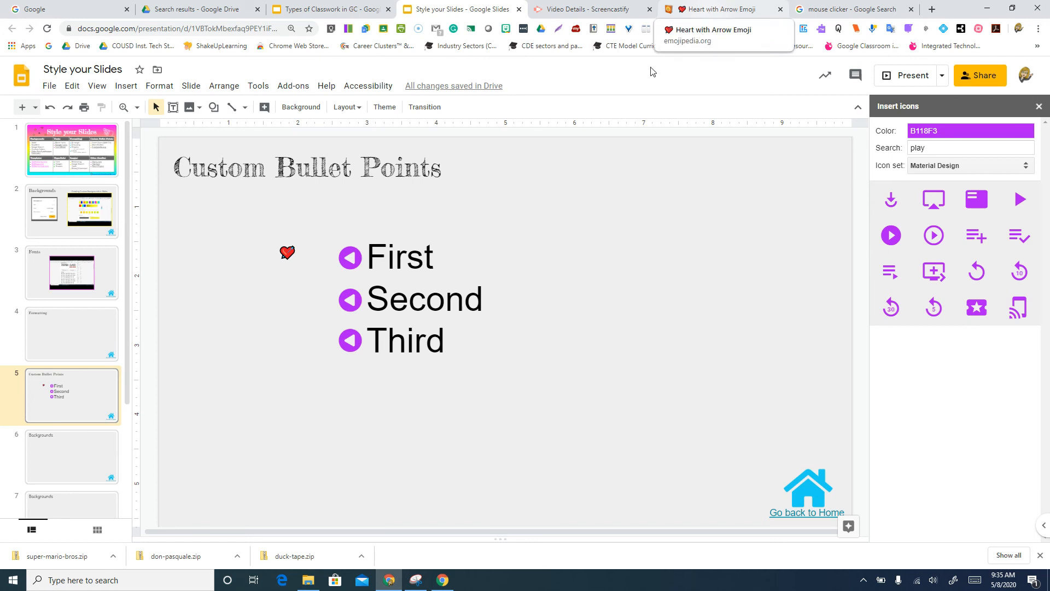
left_click(286, 253)
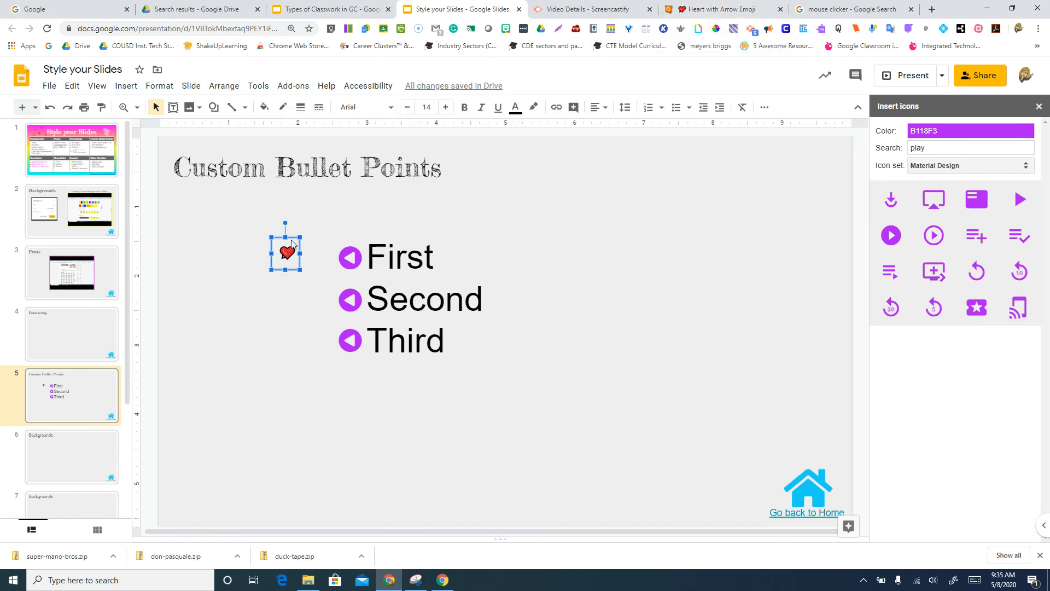
key("delete")
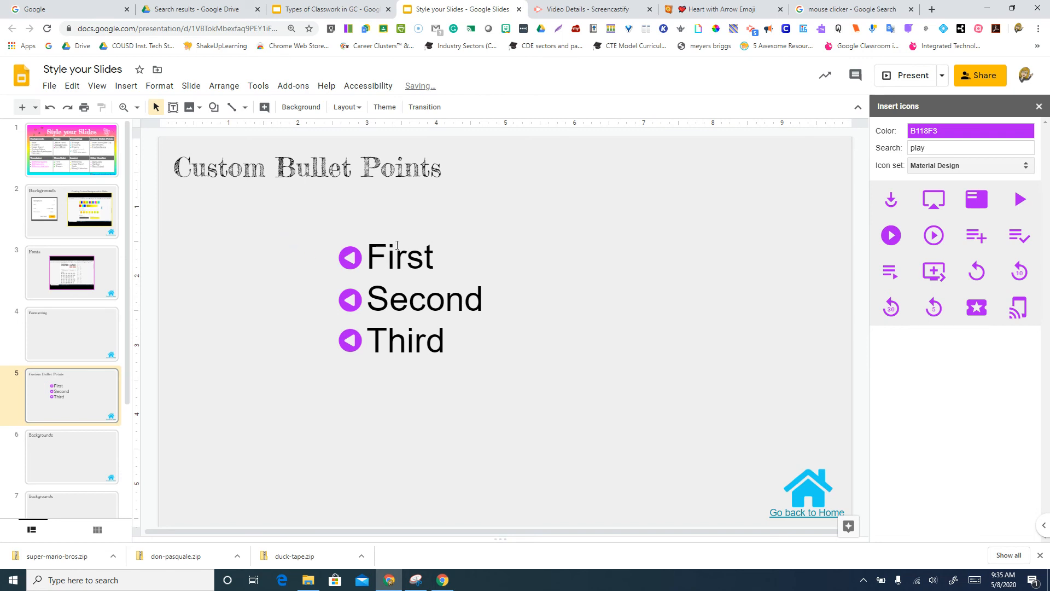
left_click(398, 256)
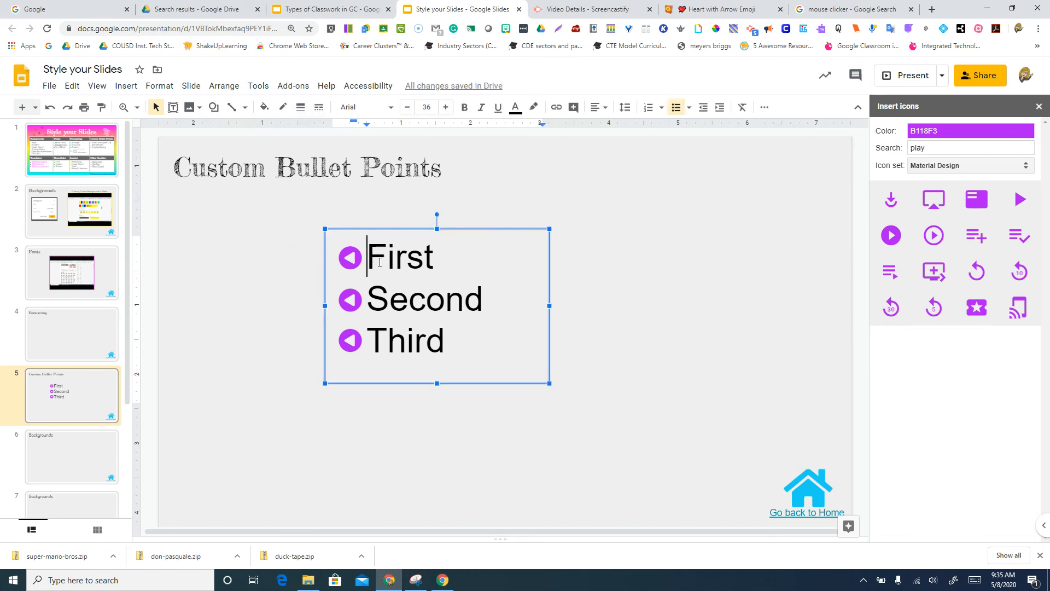
mouse_move(647, 107)
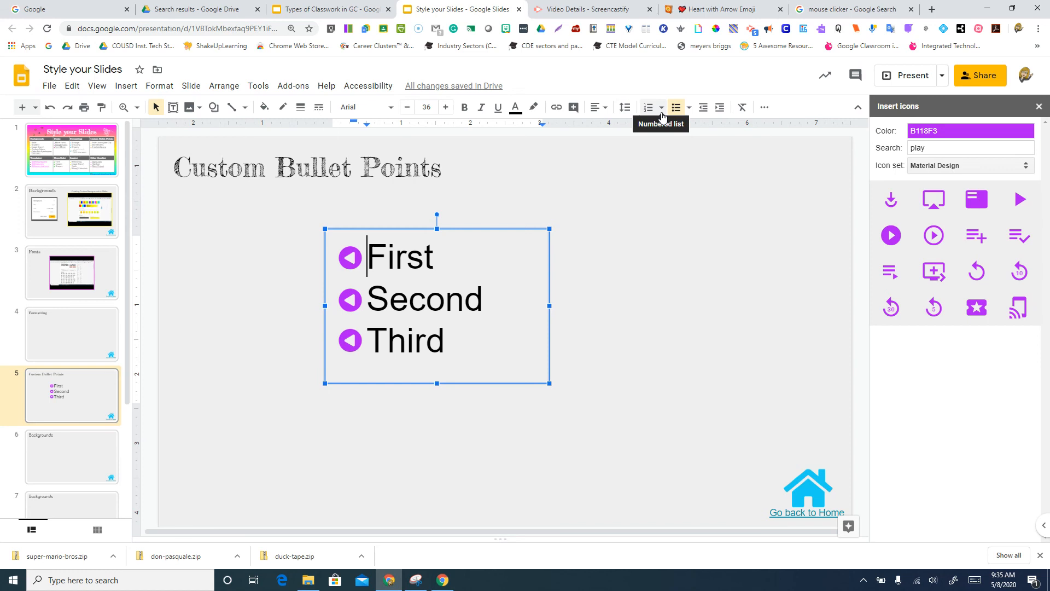
left_click(676, 107)
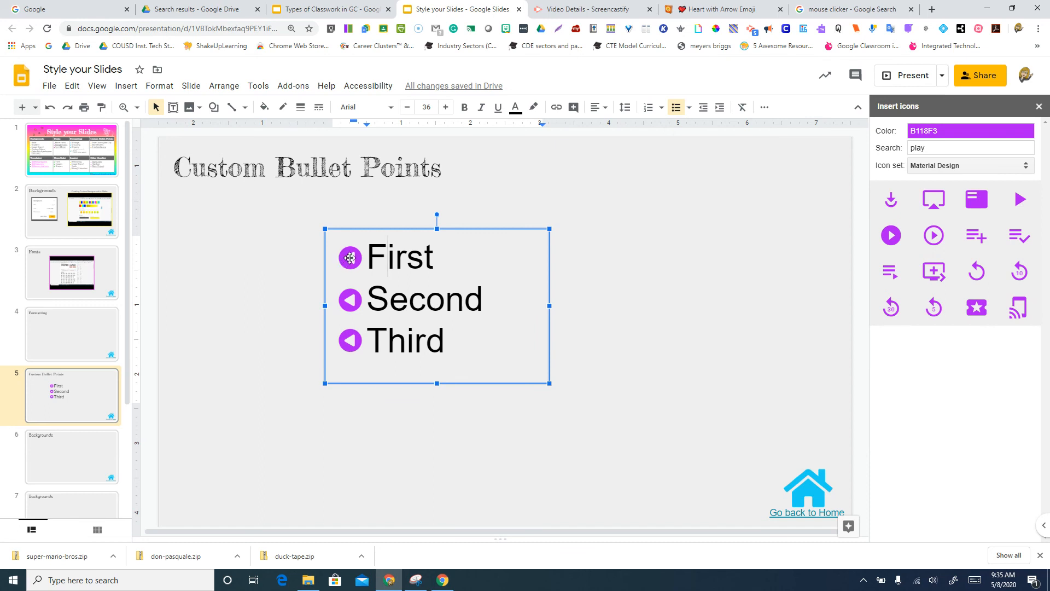
left_click(349, 258)
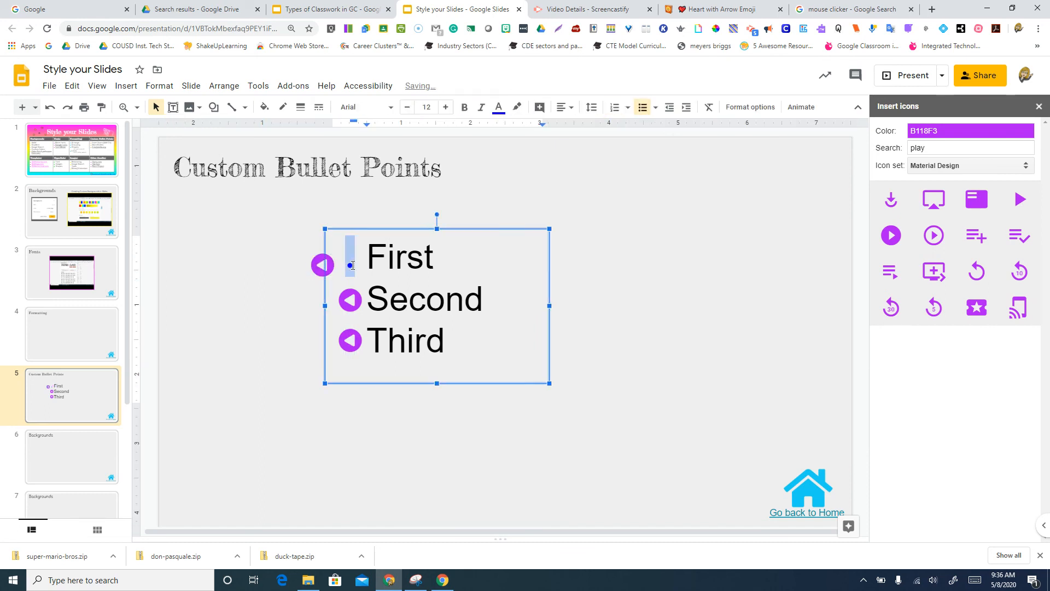
left_click(628, 107)
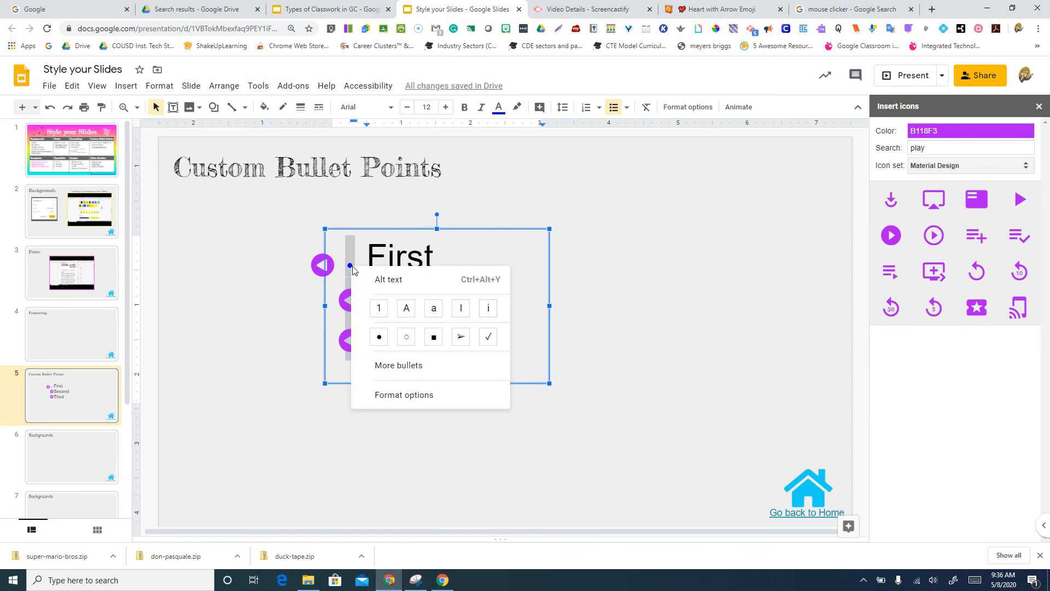
mouse_move(429, 369)
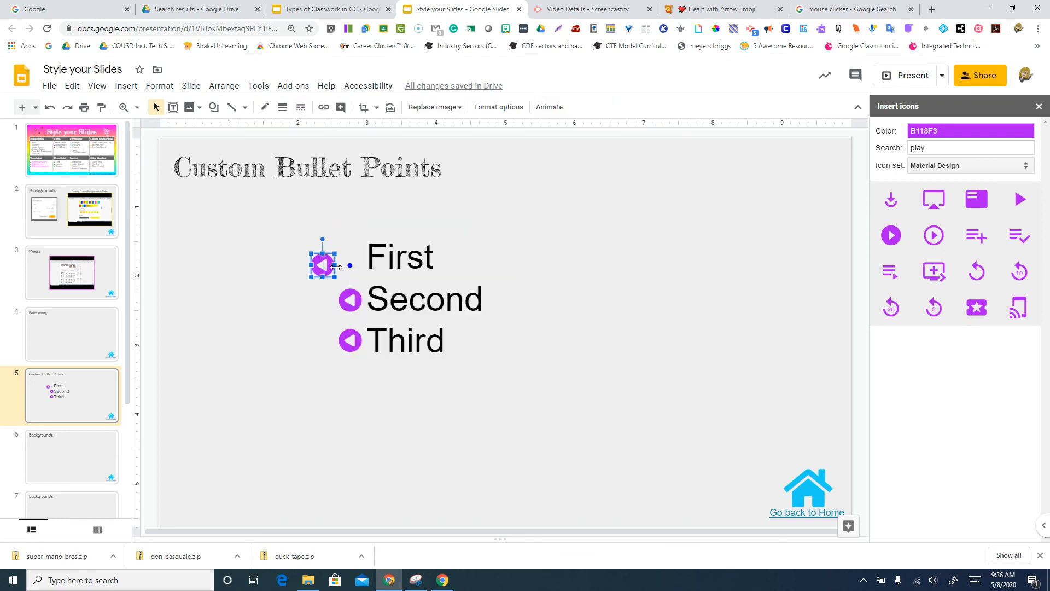
mouse_move(325, 265)
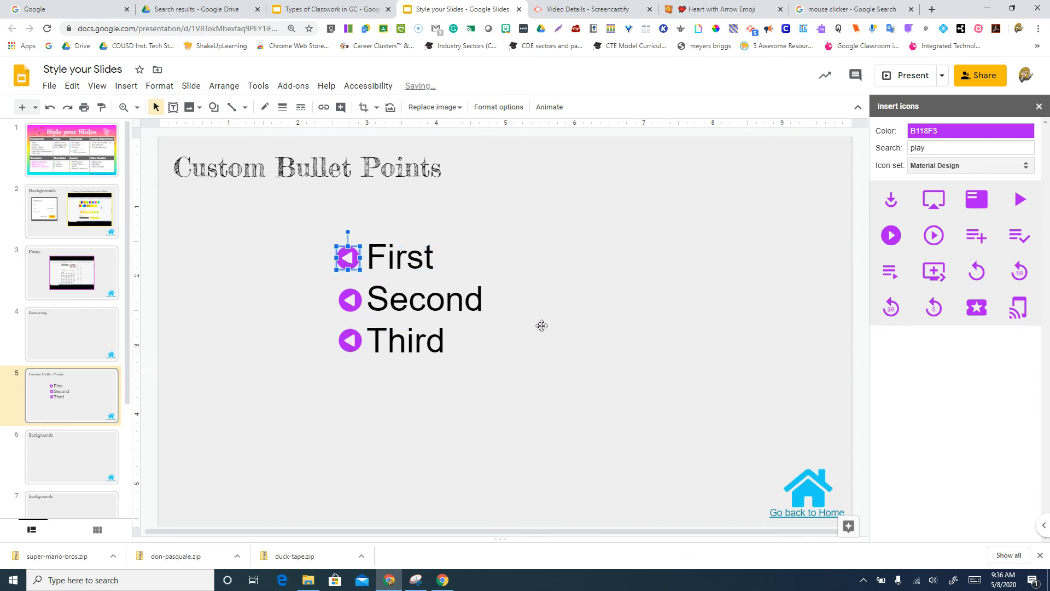
left_click(436, 299)
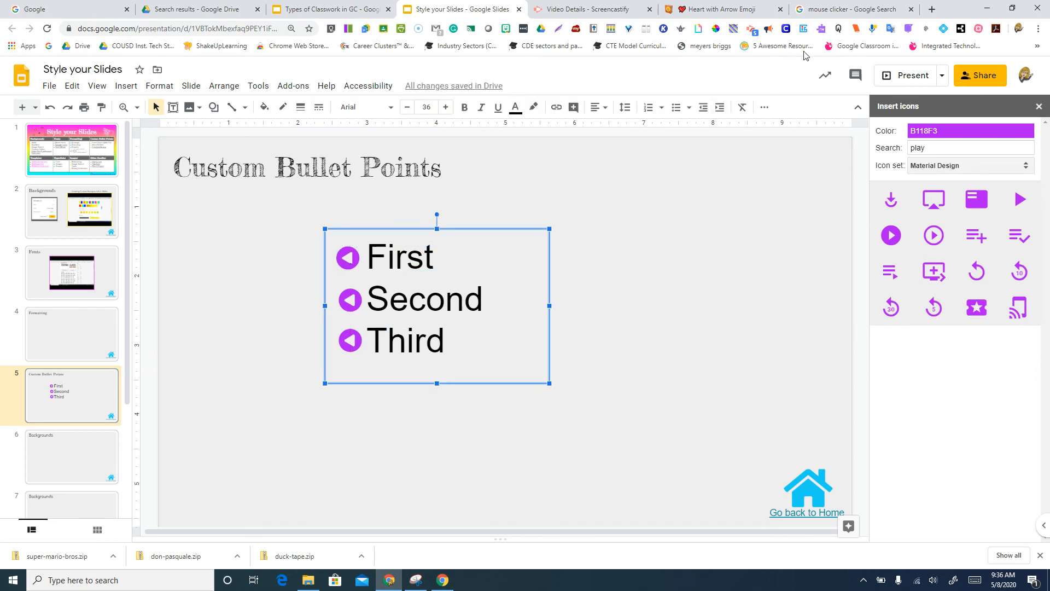
mouse_move(638, 291)
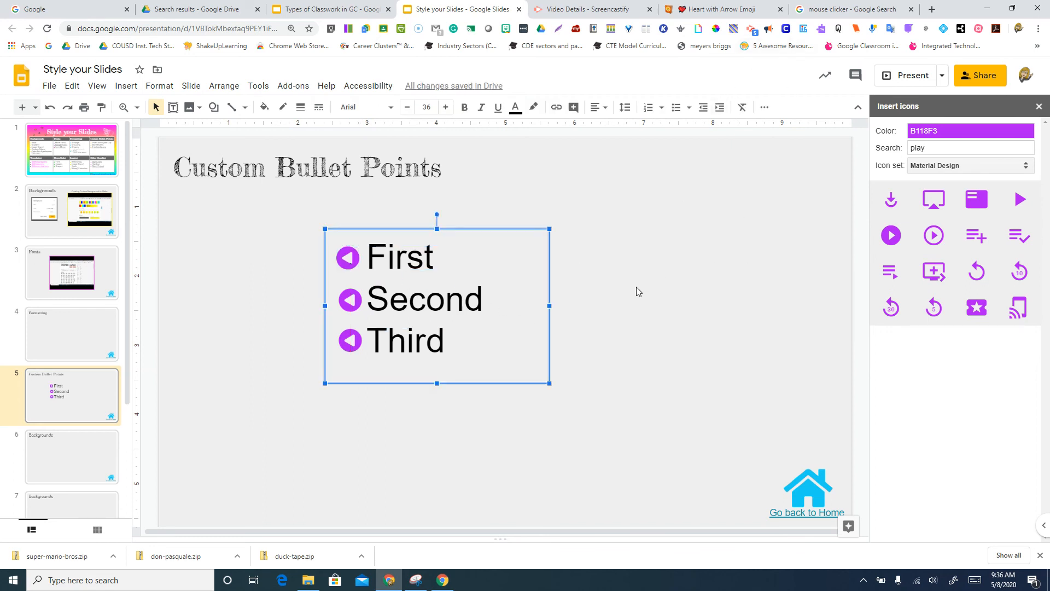
left_click(637, 291)
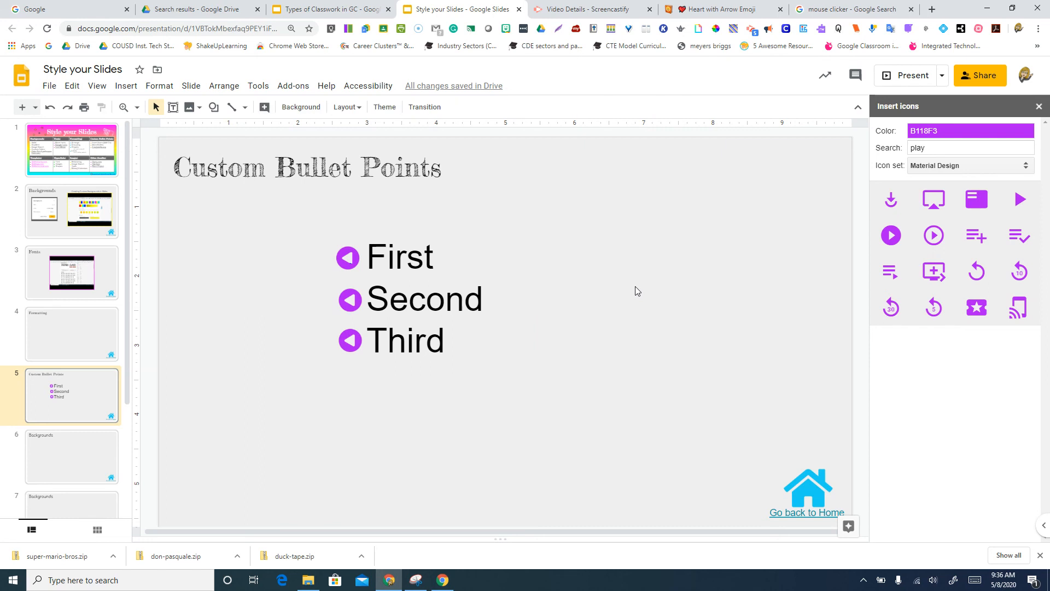
mouse_move(623, 288)
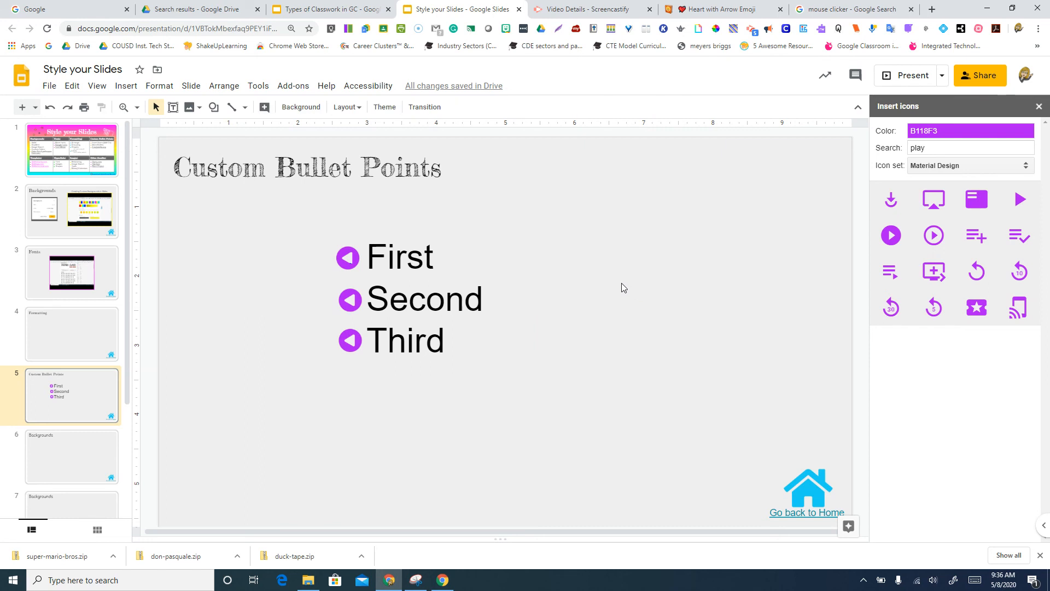
mouse_move(745, 76)
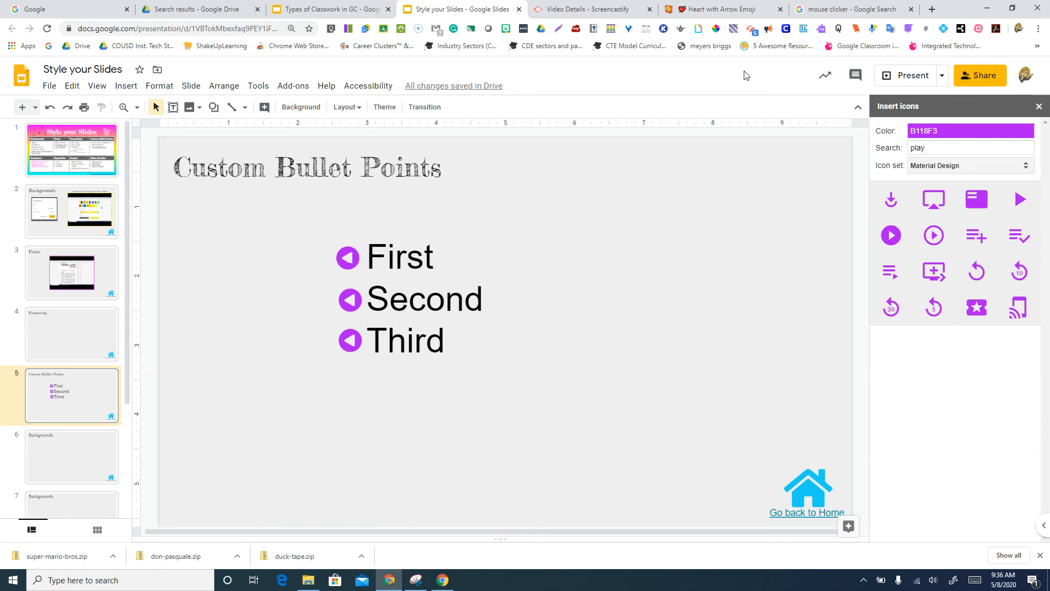